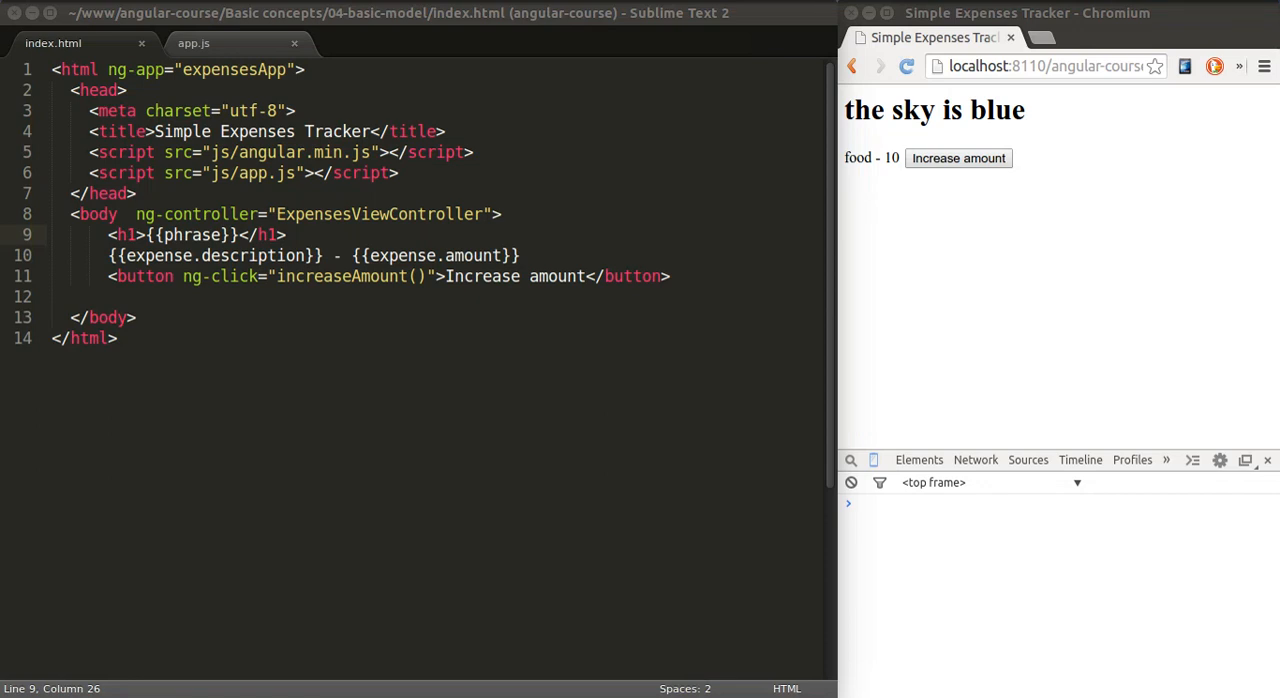
pyautogui.moveTo(884, 168)
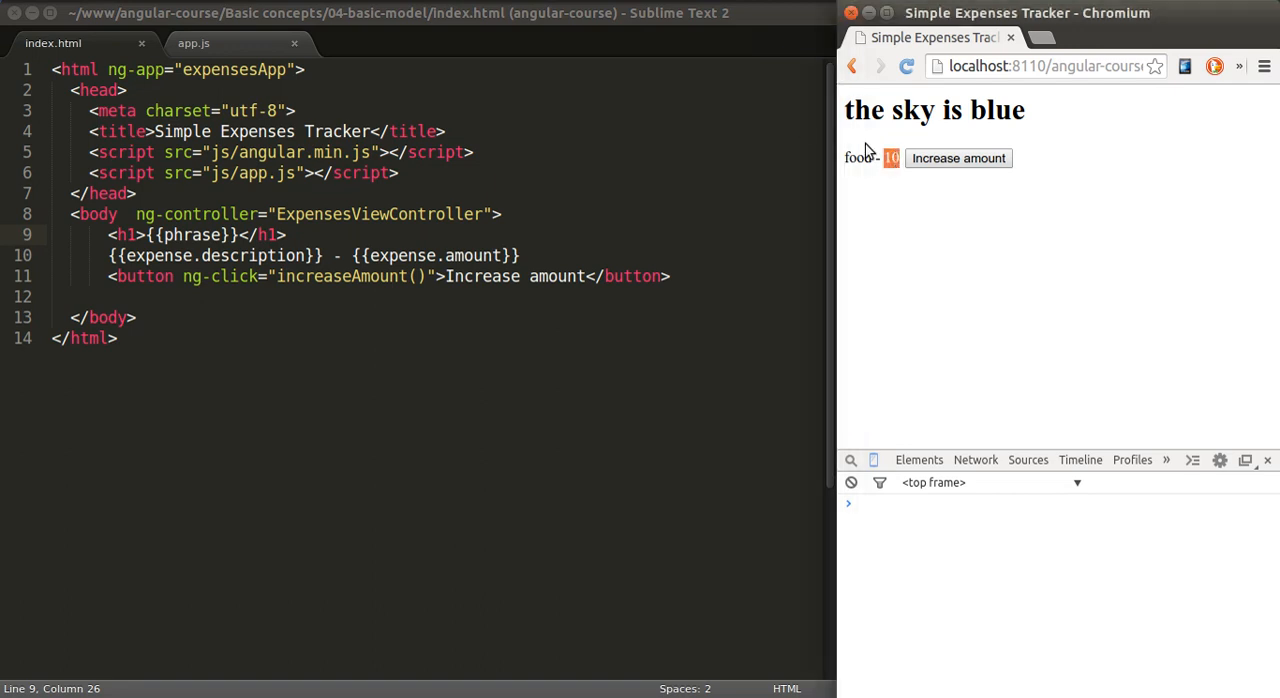
# Glance at the controller in app.js, then increase the food expense amount twice on the page.
pyautogui.click(192, 44)
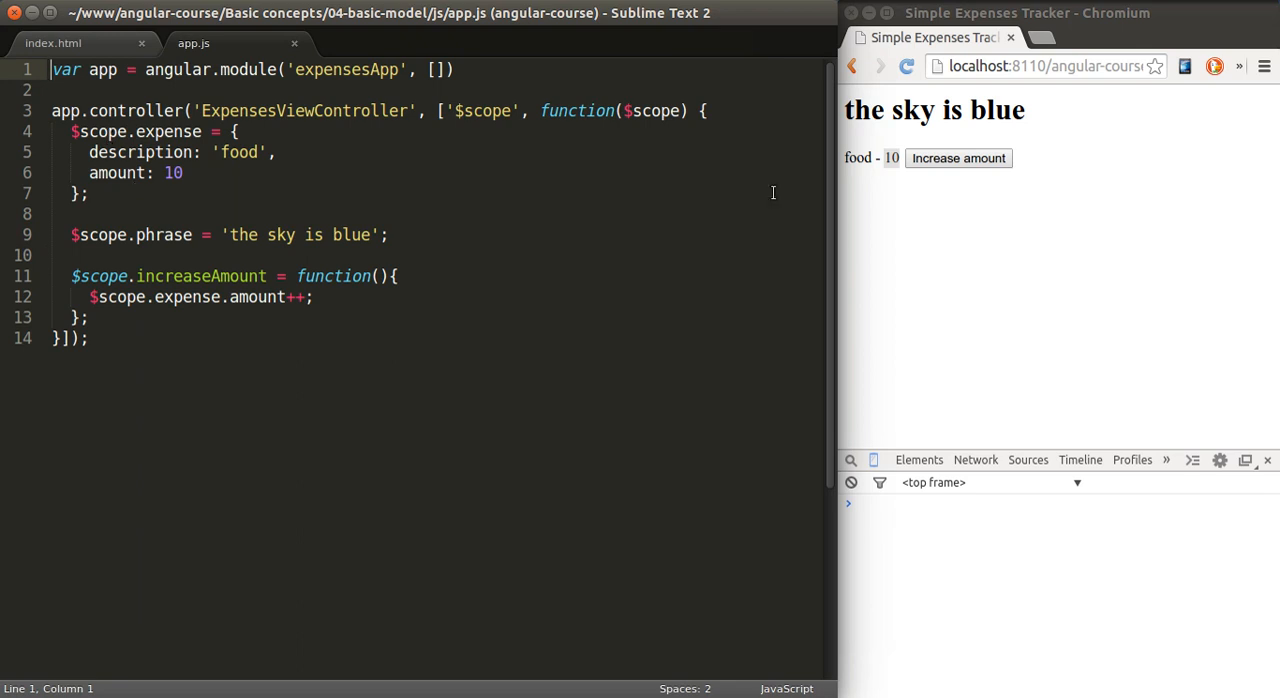
pyautogui.click(956, 158)
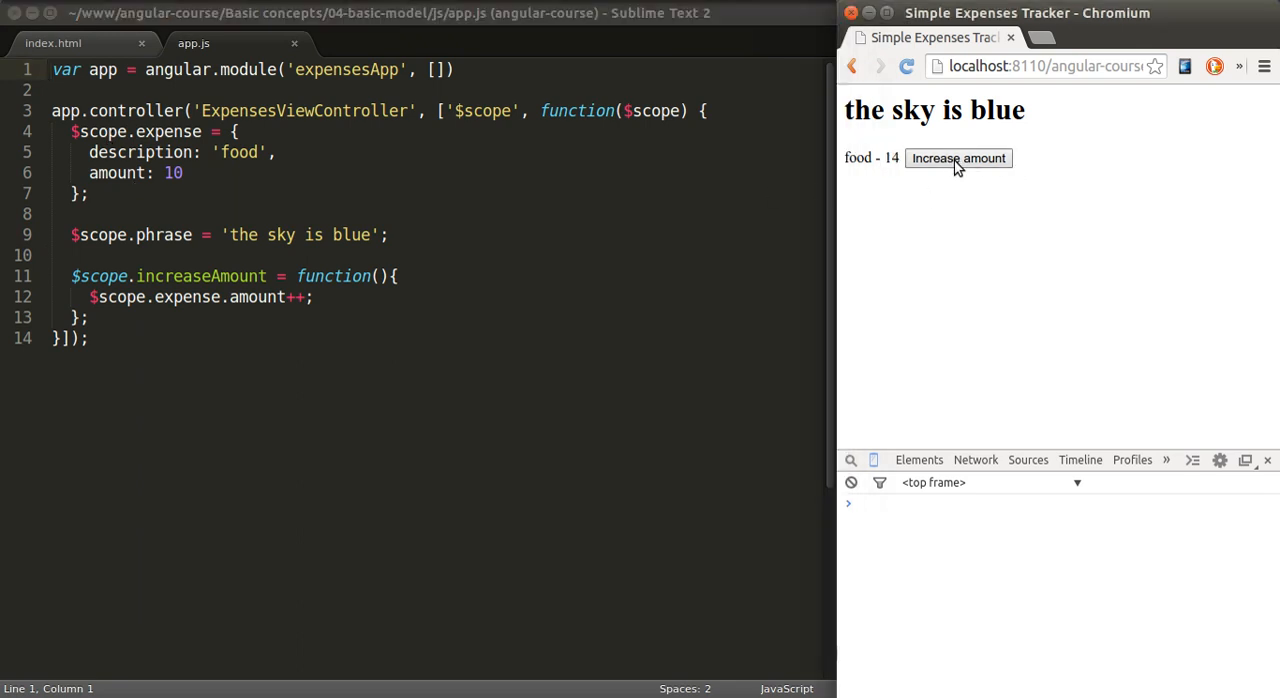
pyautogui.click(956, 158)
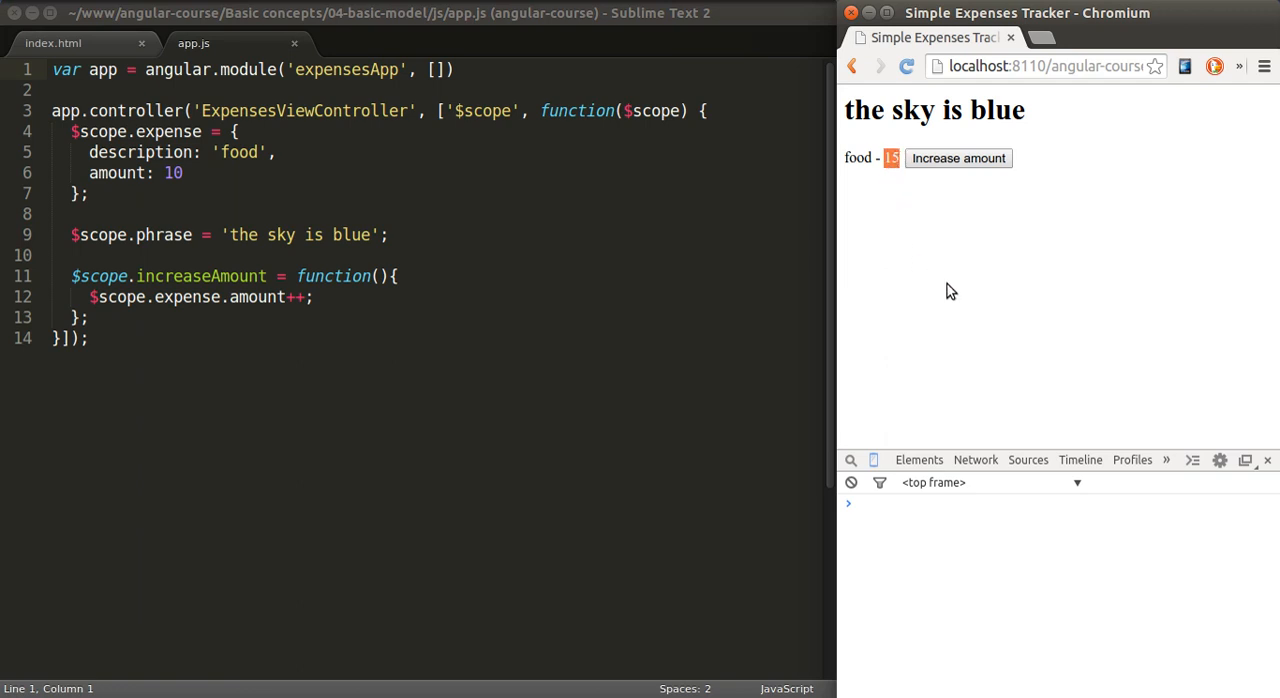
pyautogui.moveTo(952, 298)
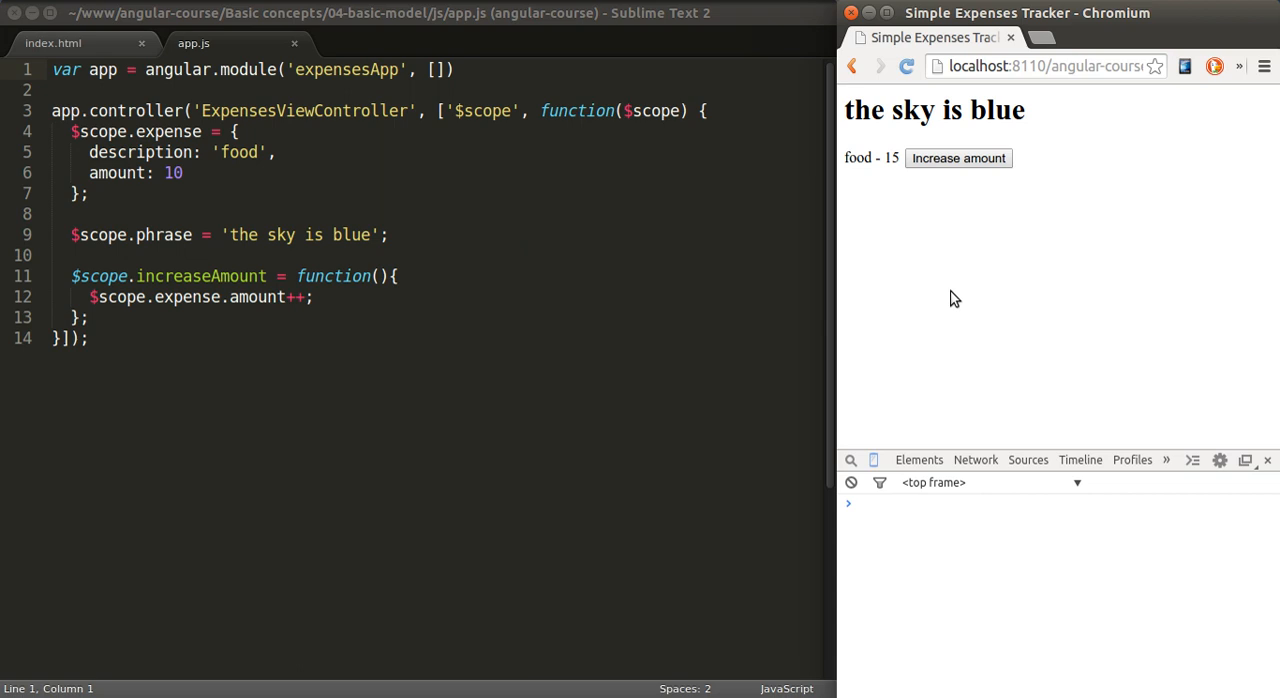
pyautogui.moveTo(878, 224)
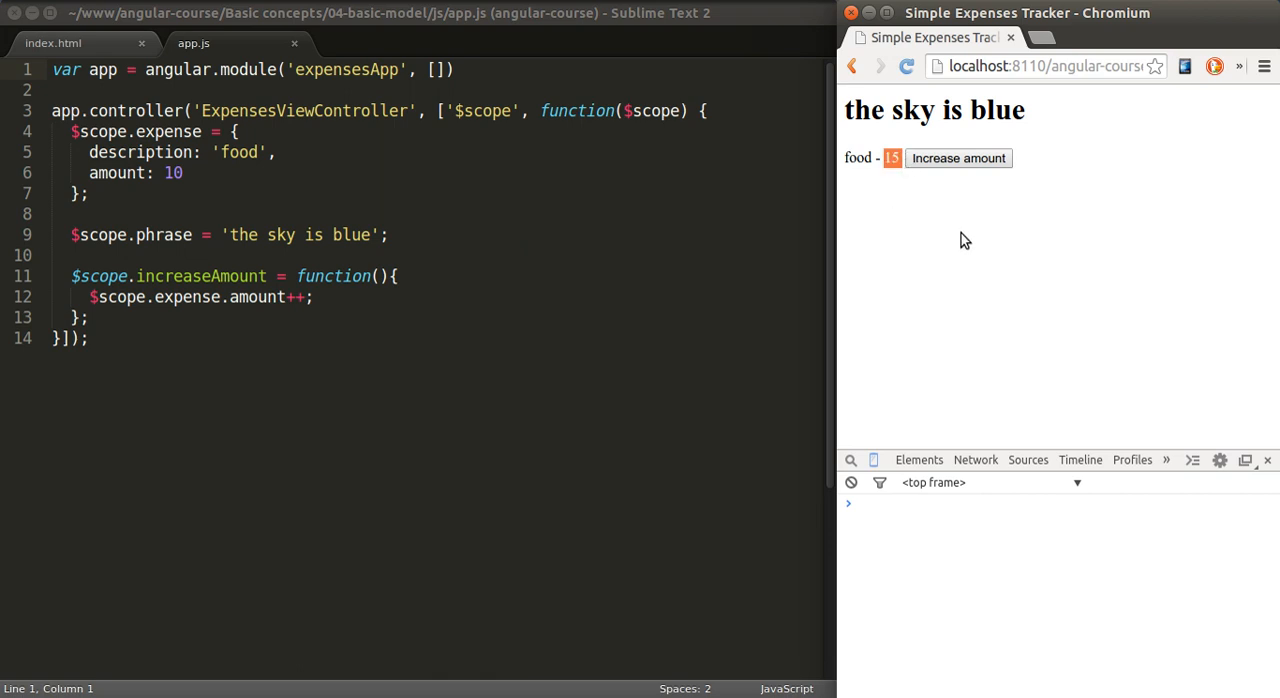
pyautogui.moveTo(1016, 218)
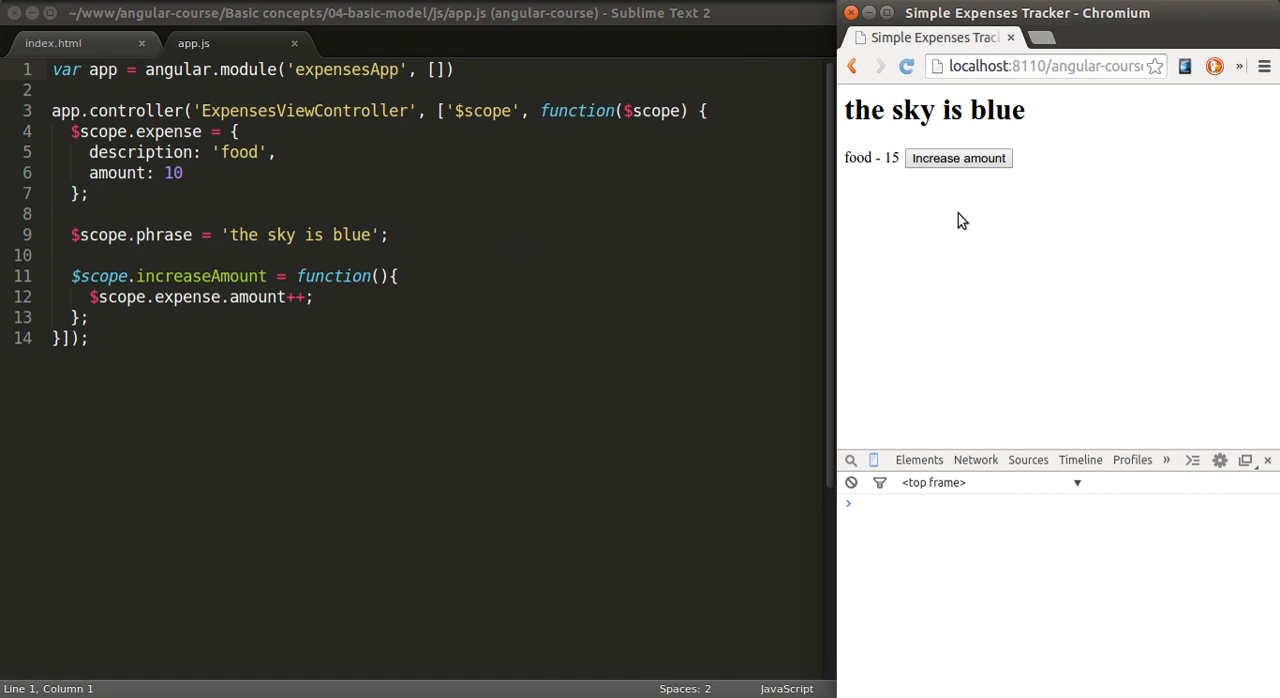
pyautogui.moveTo(994, 348)
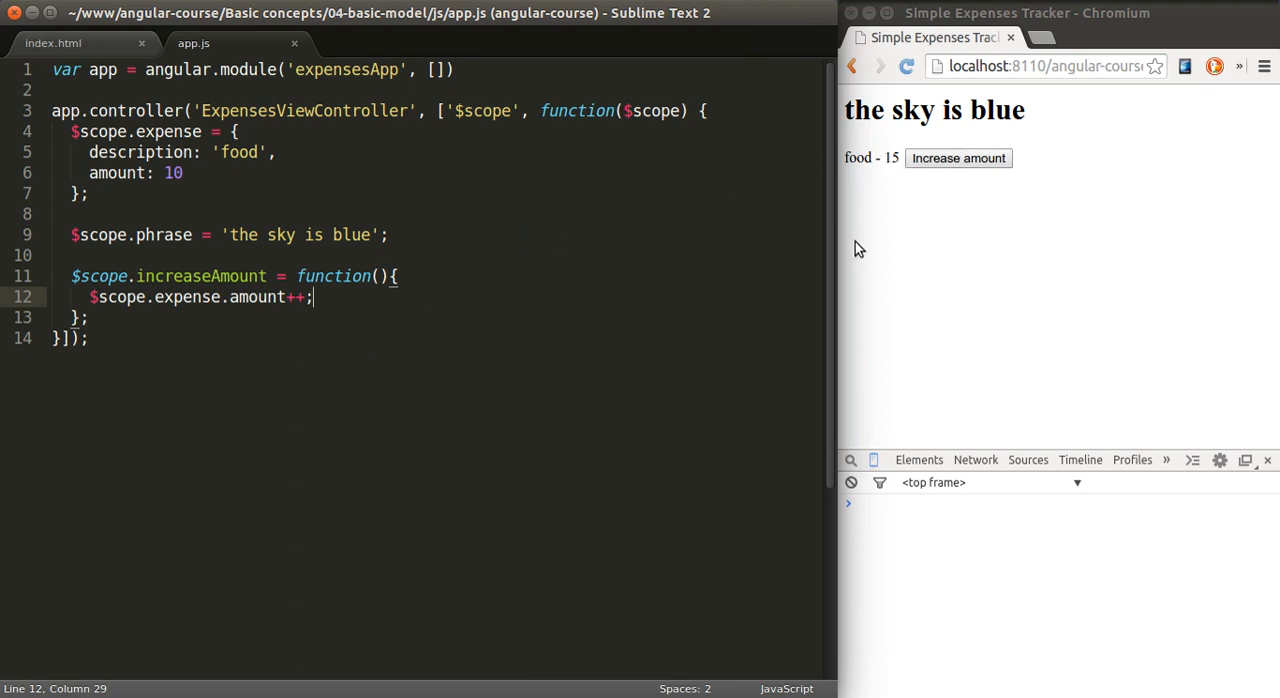
pyautogui.moveTo(948, 306)
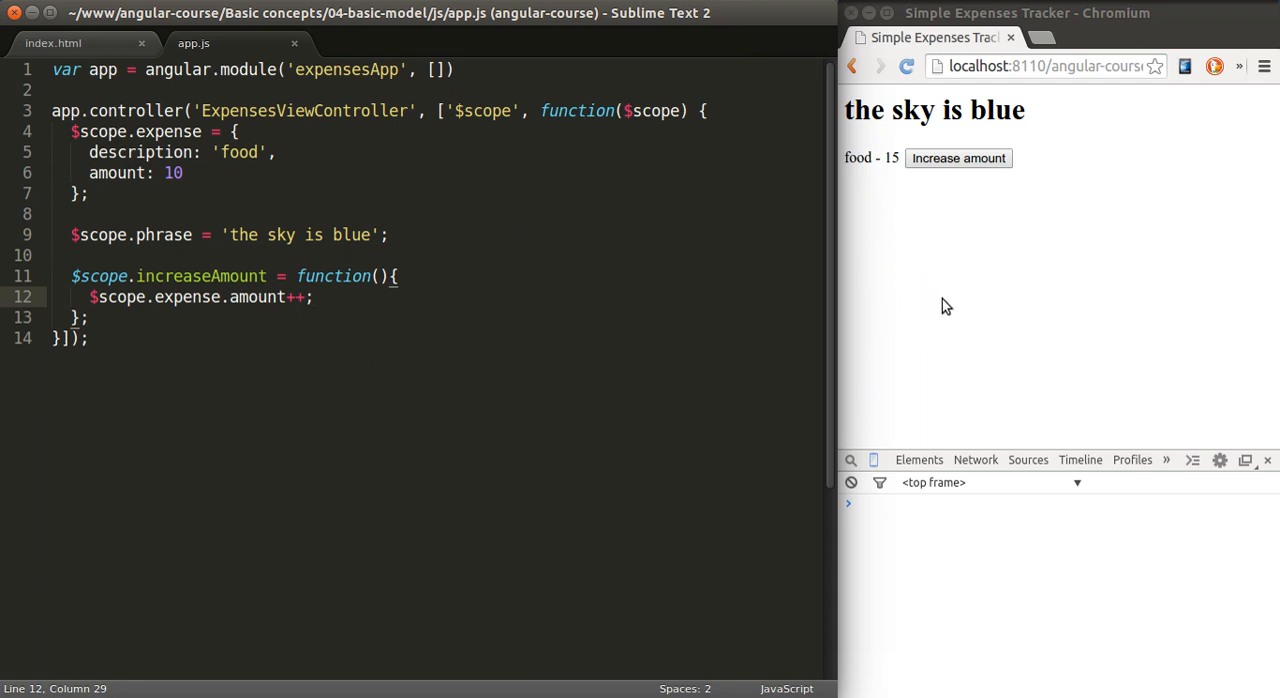
pyautogui.moveTo(748, 228)
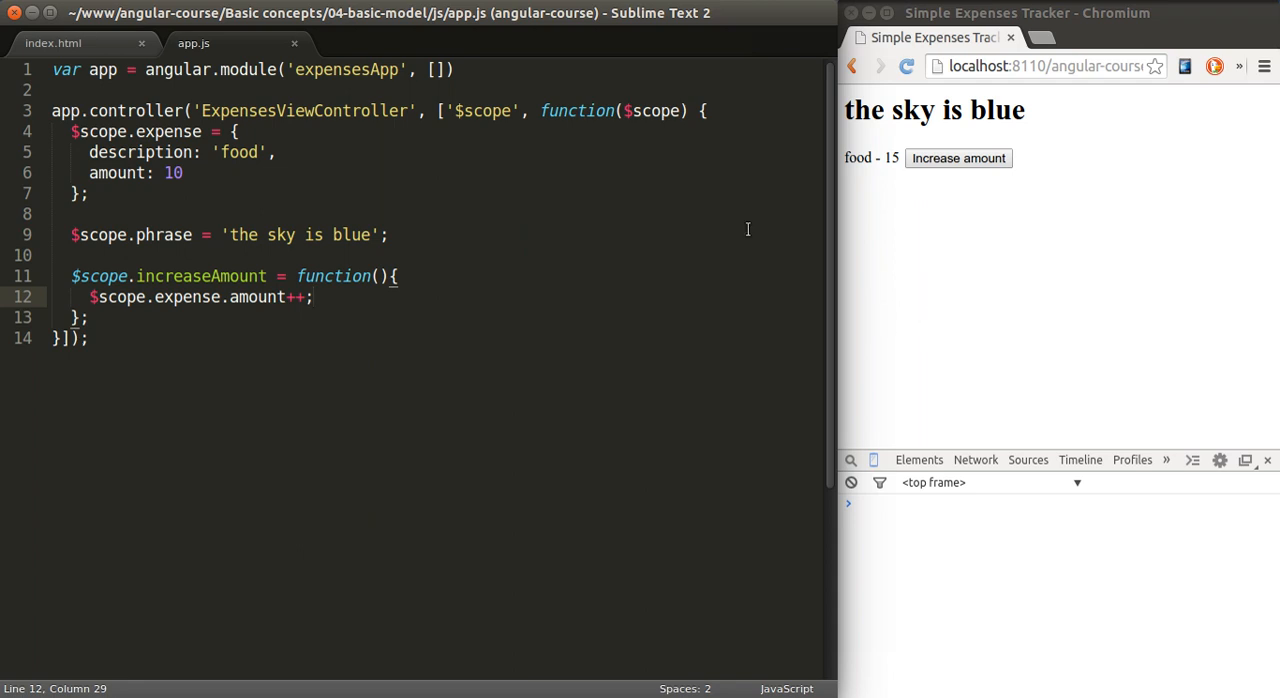
# In index.html, add a spaced div block containing an input of type text.
pyautogui.click(52, 44)
pyautogui.write('<div style="margin-top:50px;">')
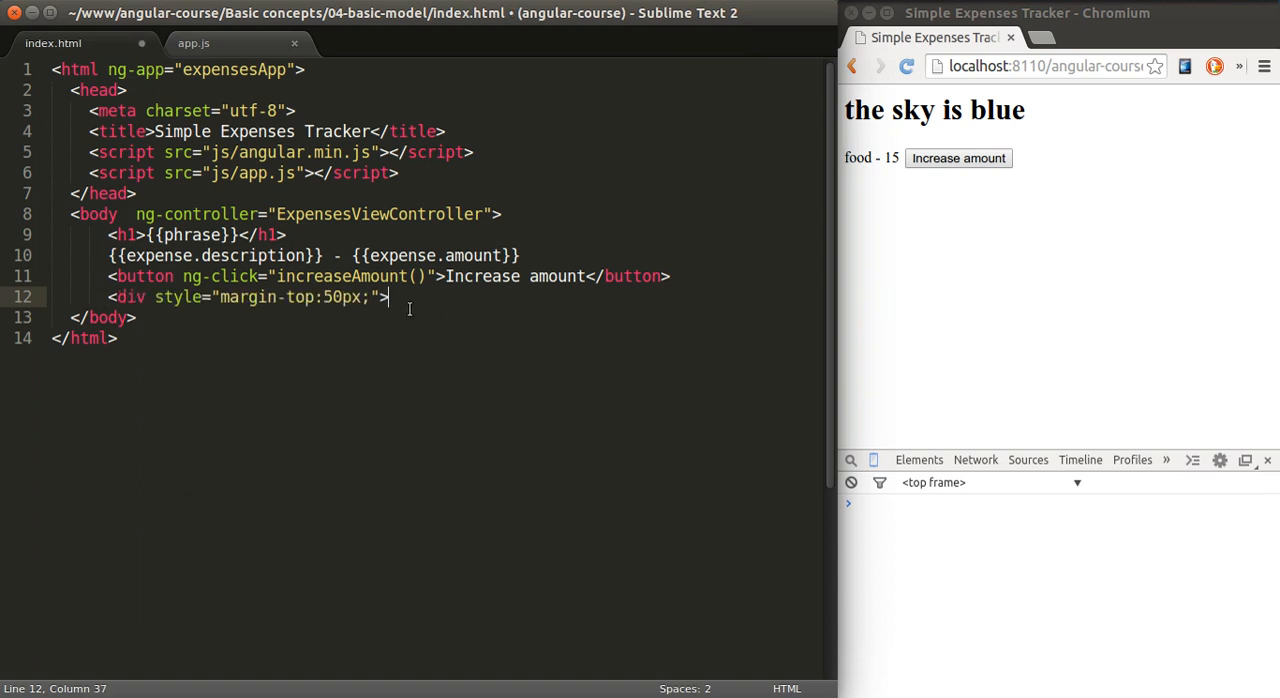
pyautogui.write('</div>')
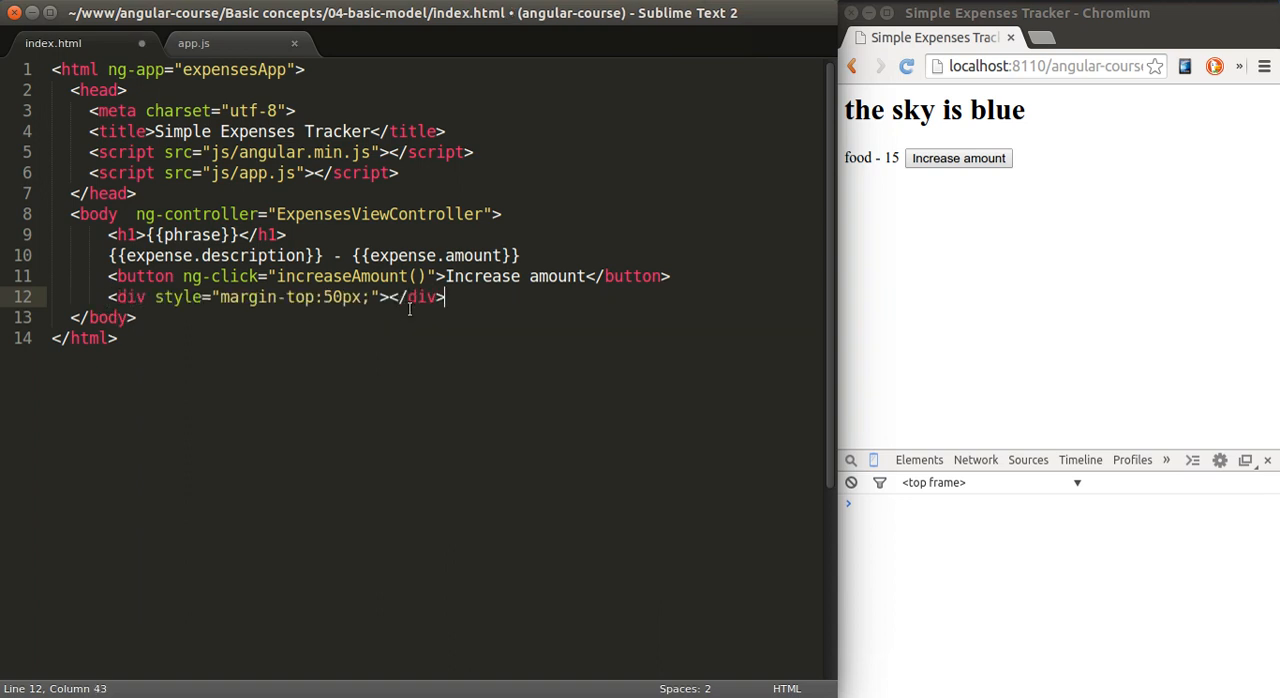
pyautogui.press('Return')
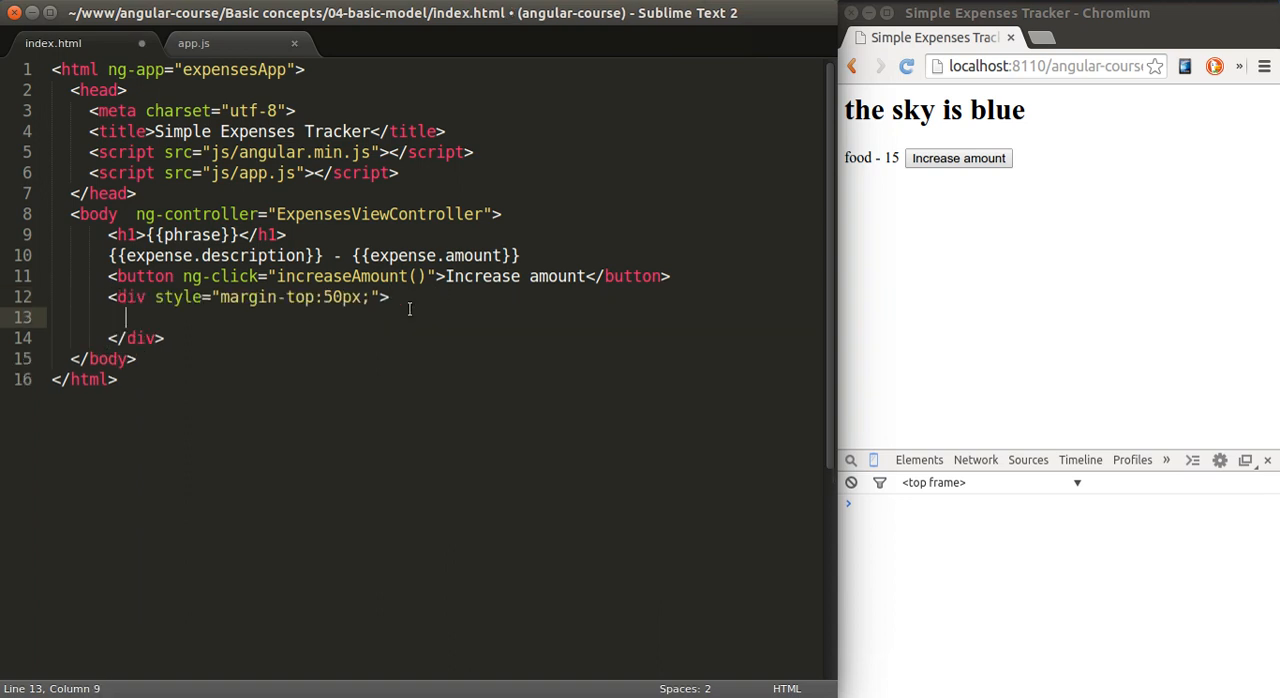
pyautogui.write('<i')
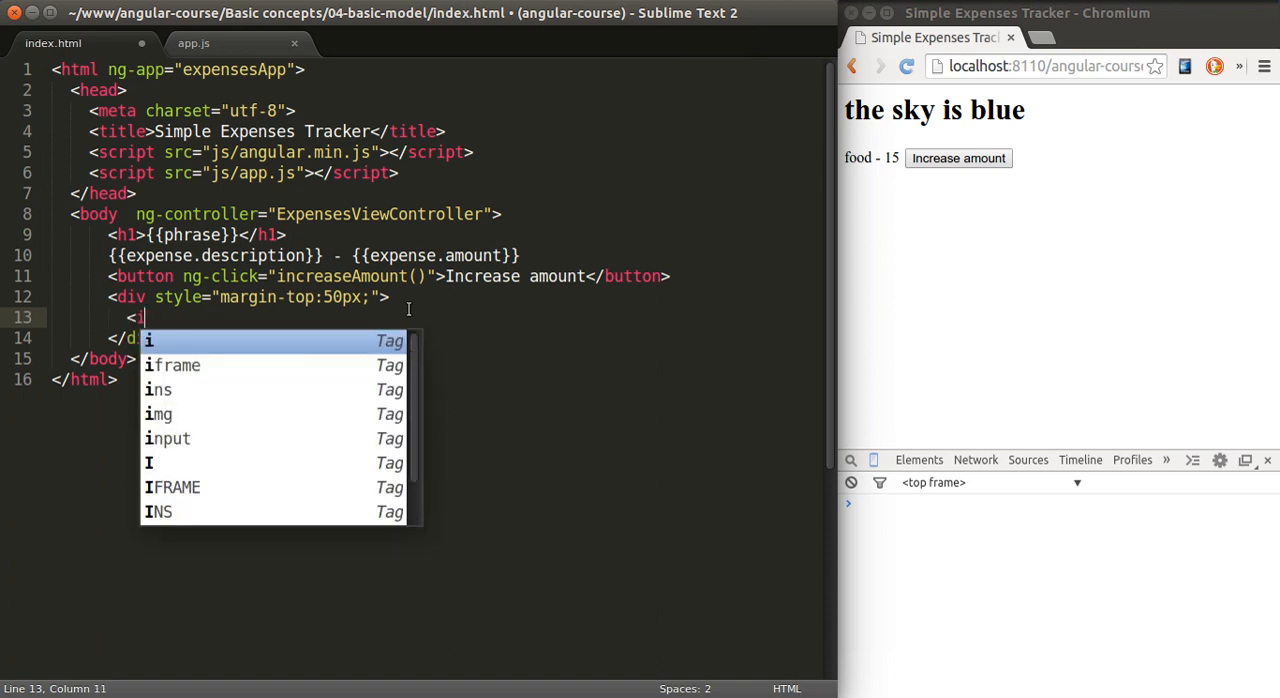
pyautogui.write('nput t')
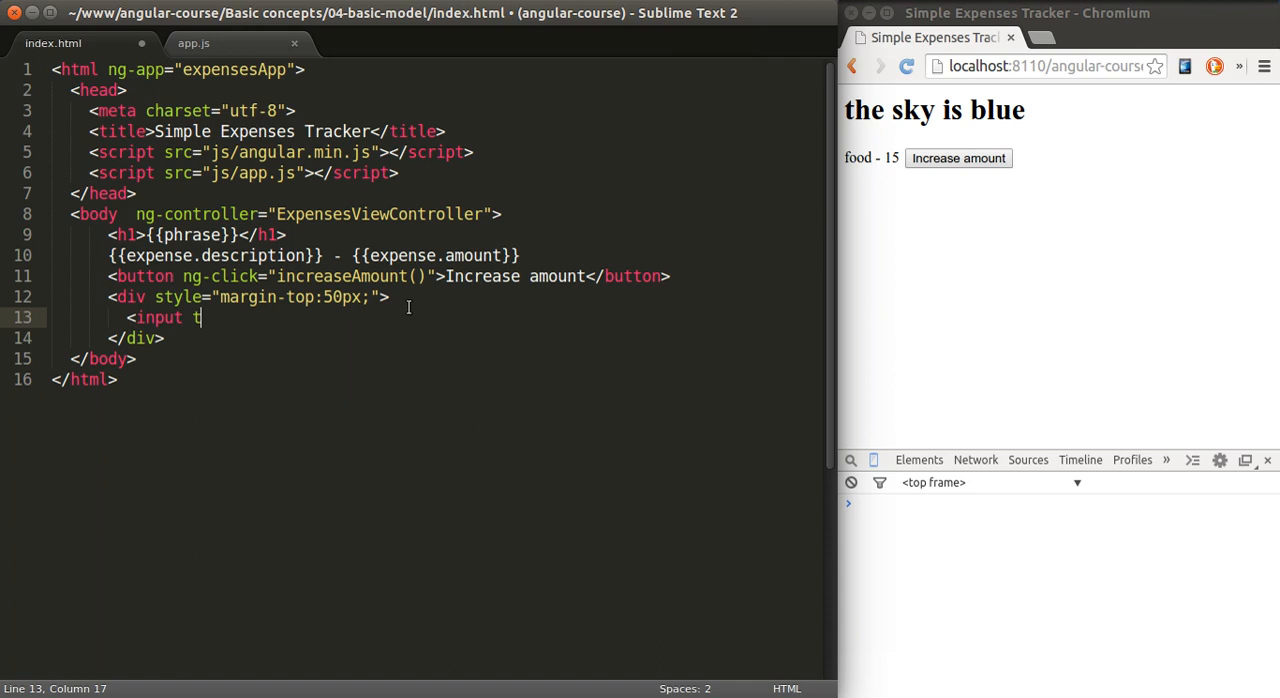
pyautogui.write('yp')
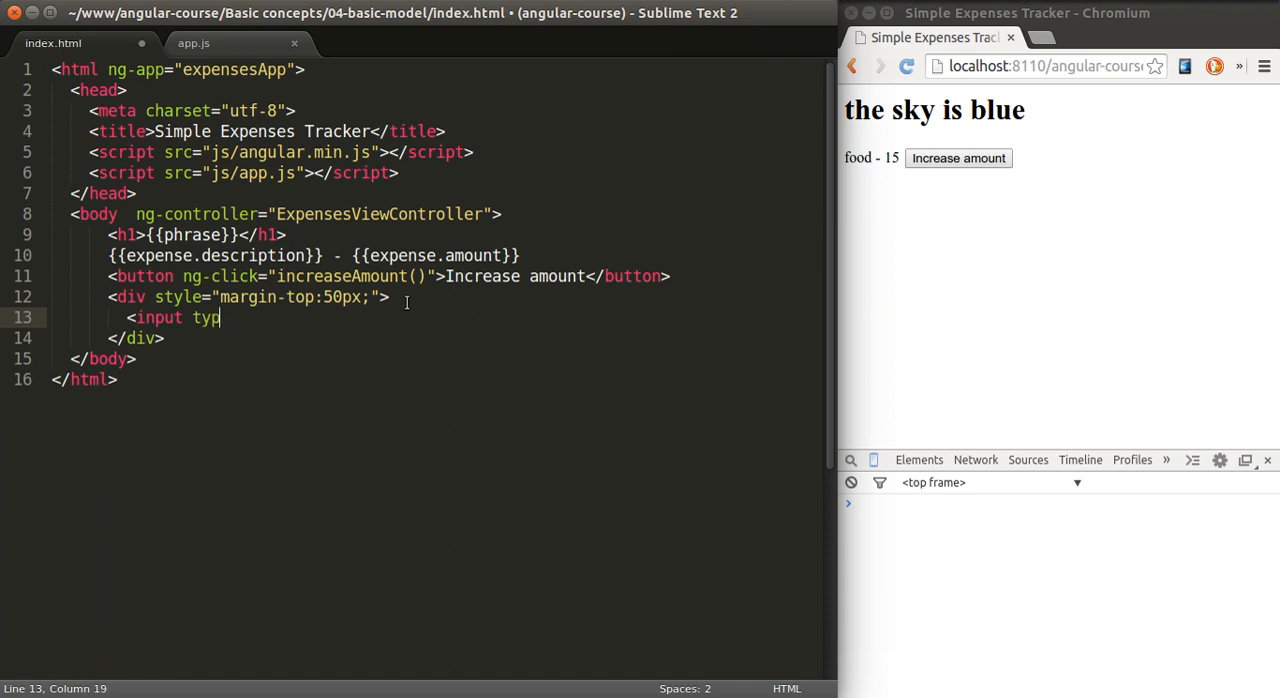
pyautogui.write('e="text"')
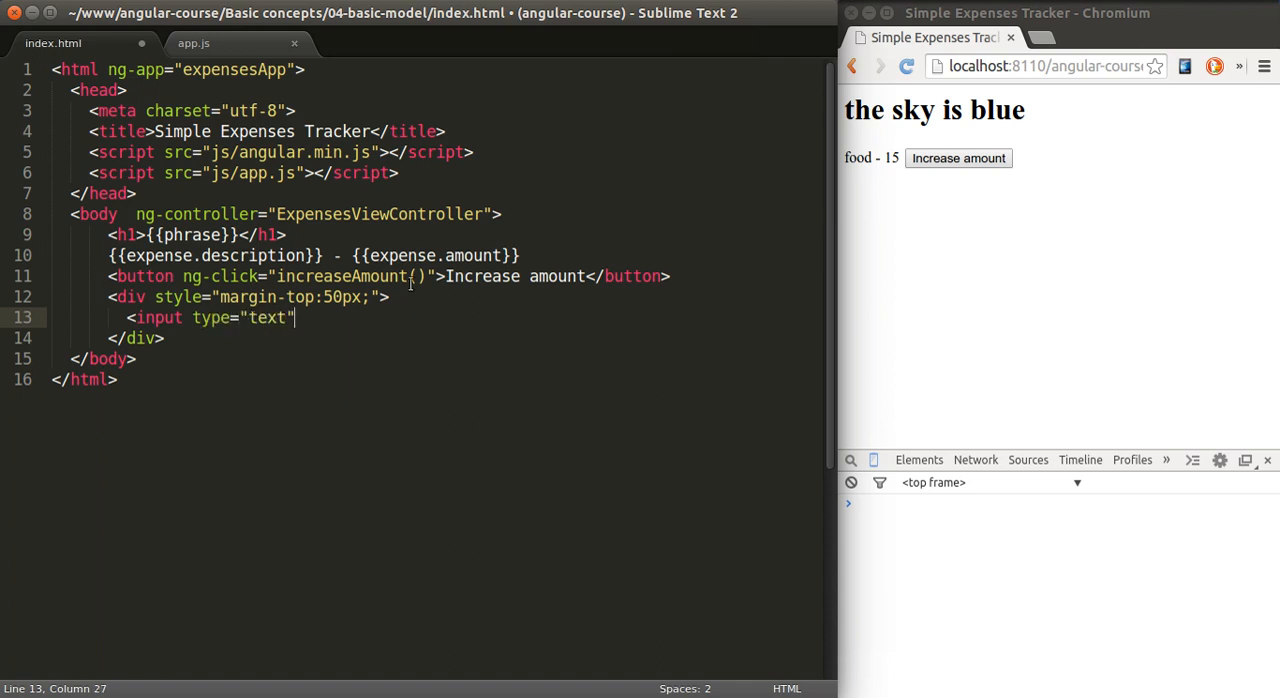
pyautogui.write('/')
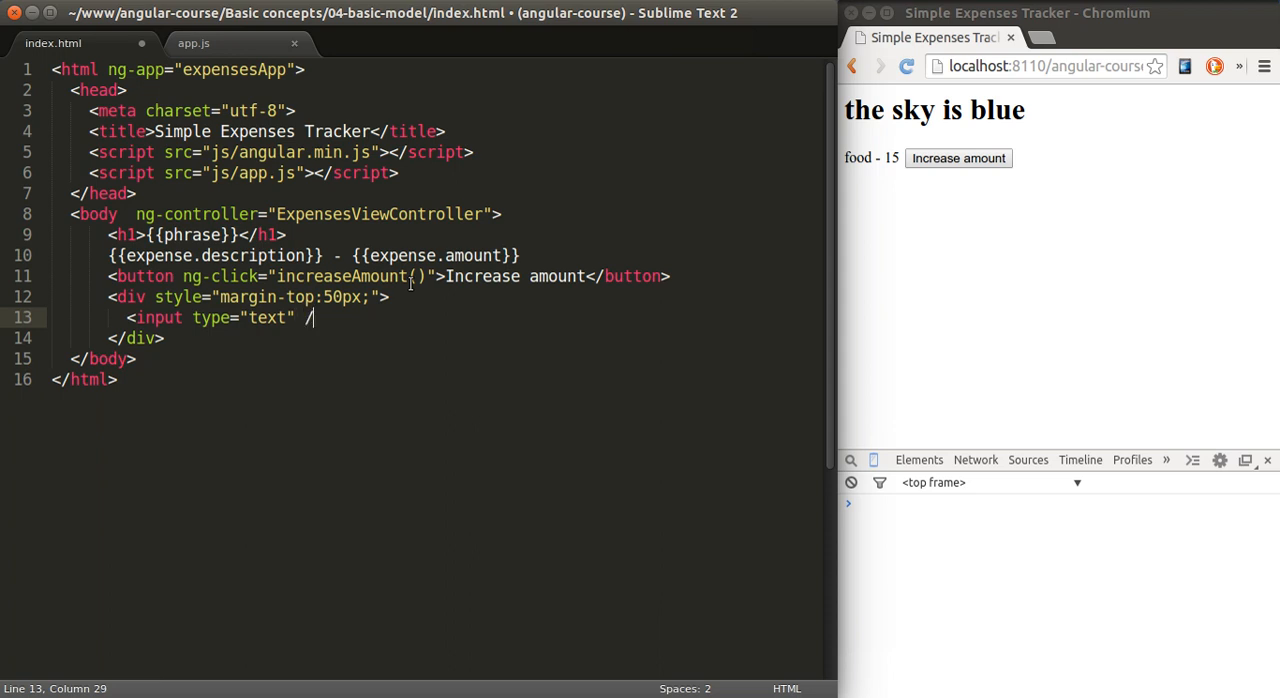
# Duplicate the block for a number input and a textarea, then save index.html.
pyautogui.moveTo(108, 296); pyautogui.dragTo(164, 336)
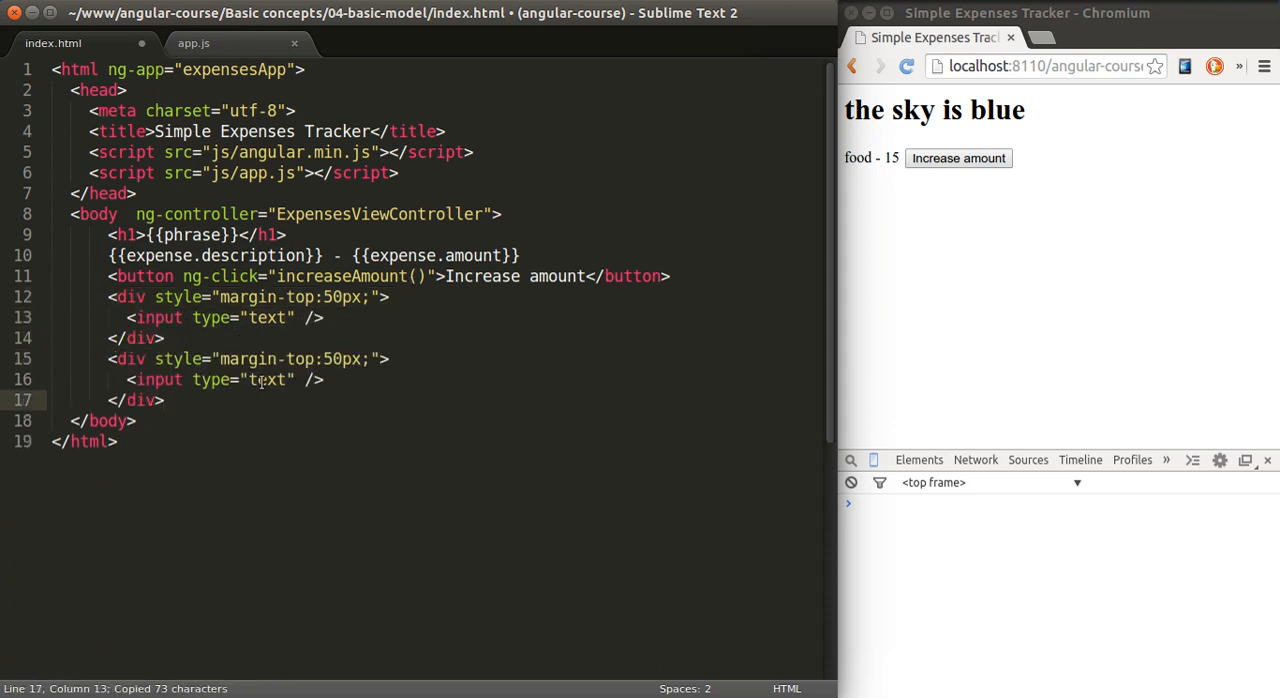
pyautogui.write('number')
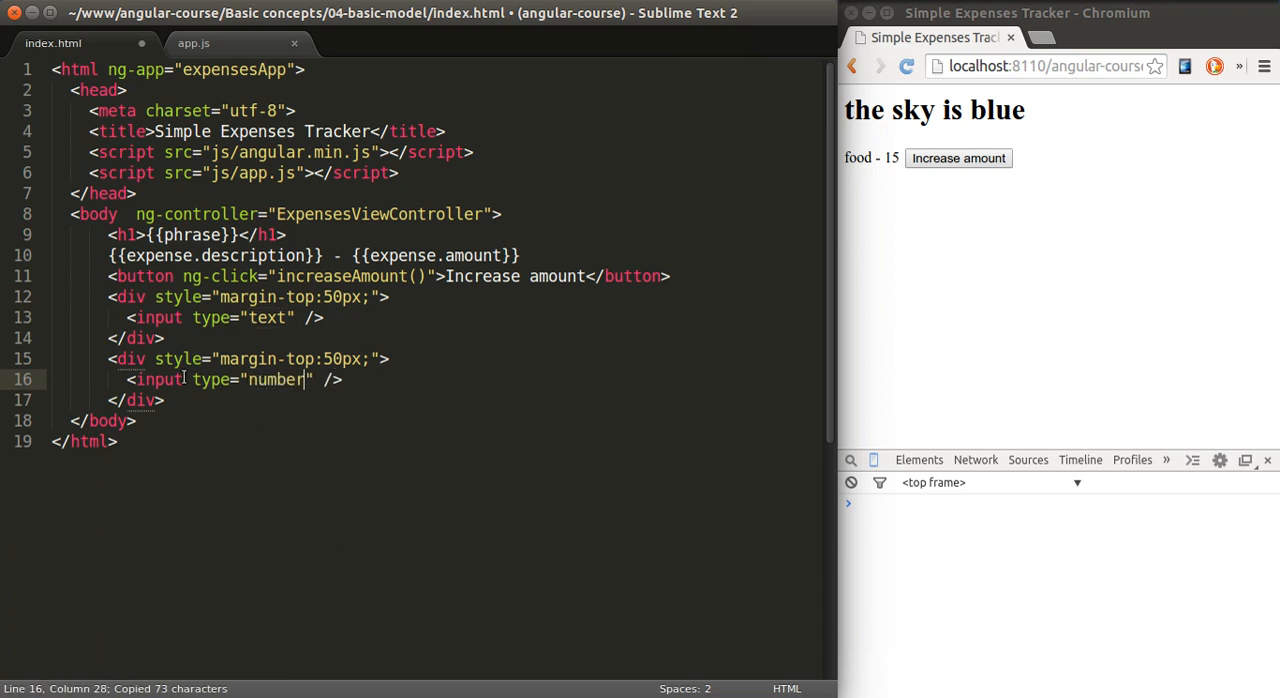
pyautogui.press('ctrl+v')
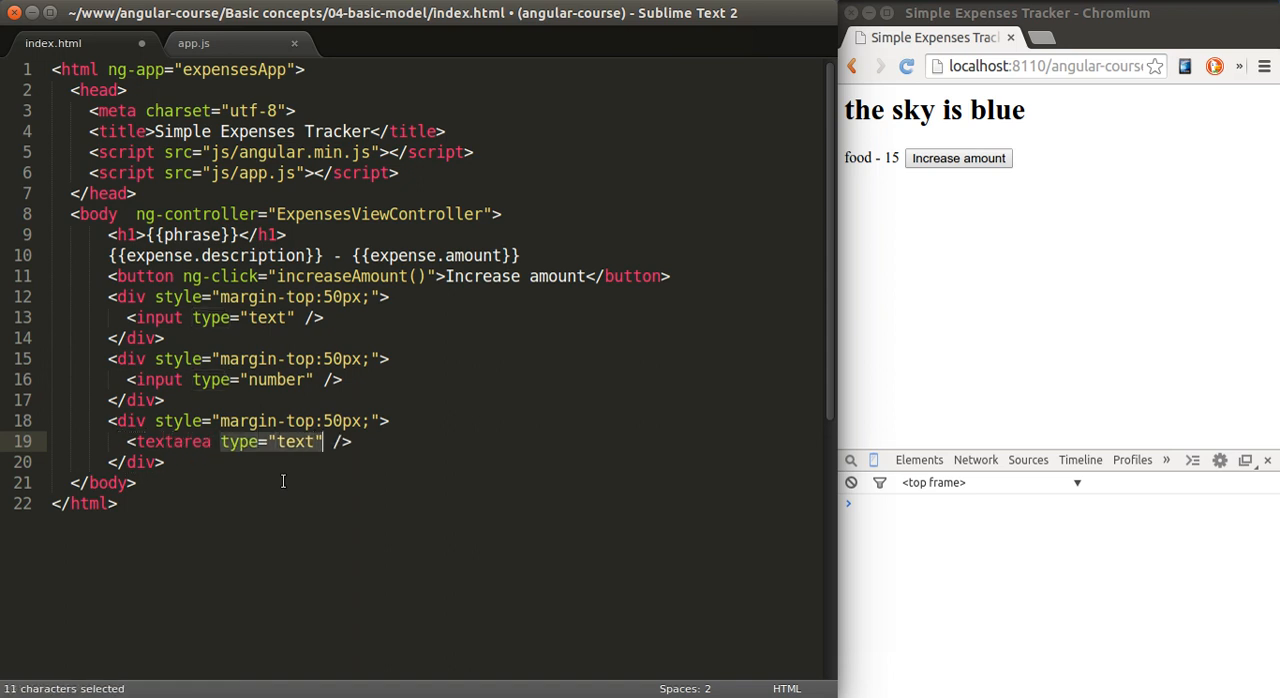
pyautogui.write('</')
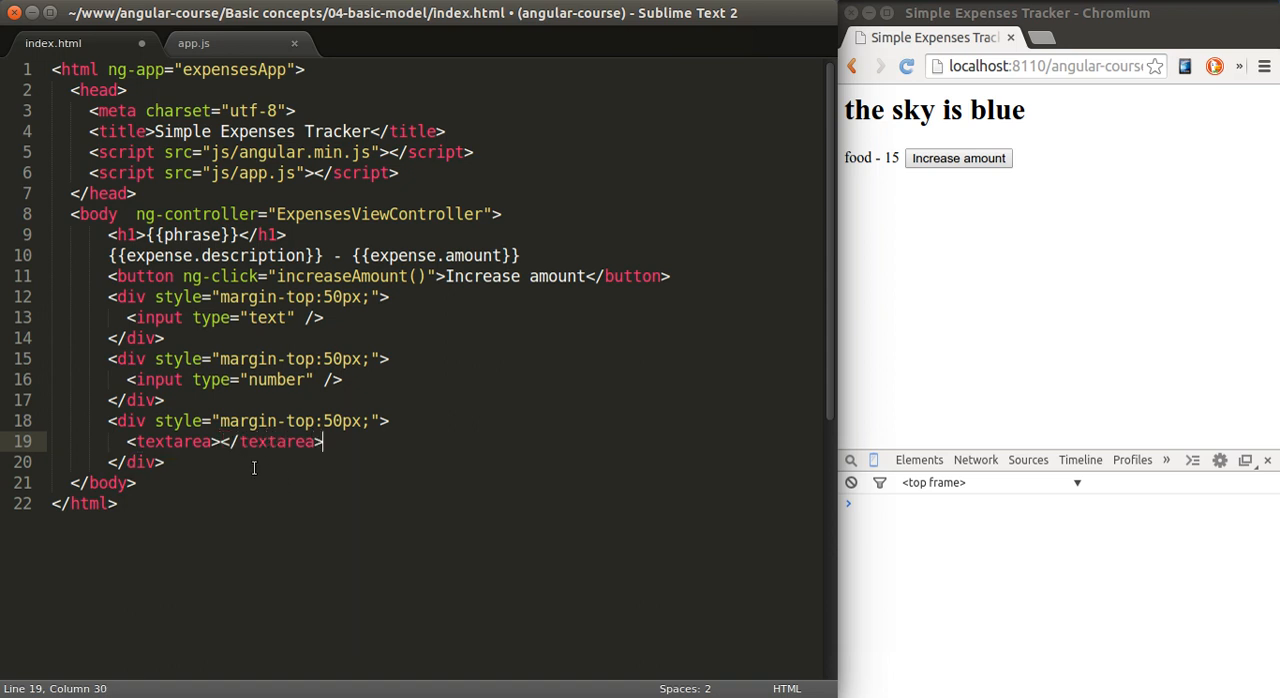
pyautogui.press('ctrl+s')
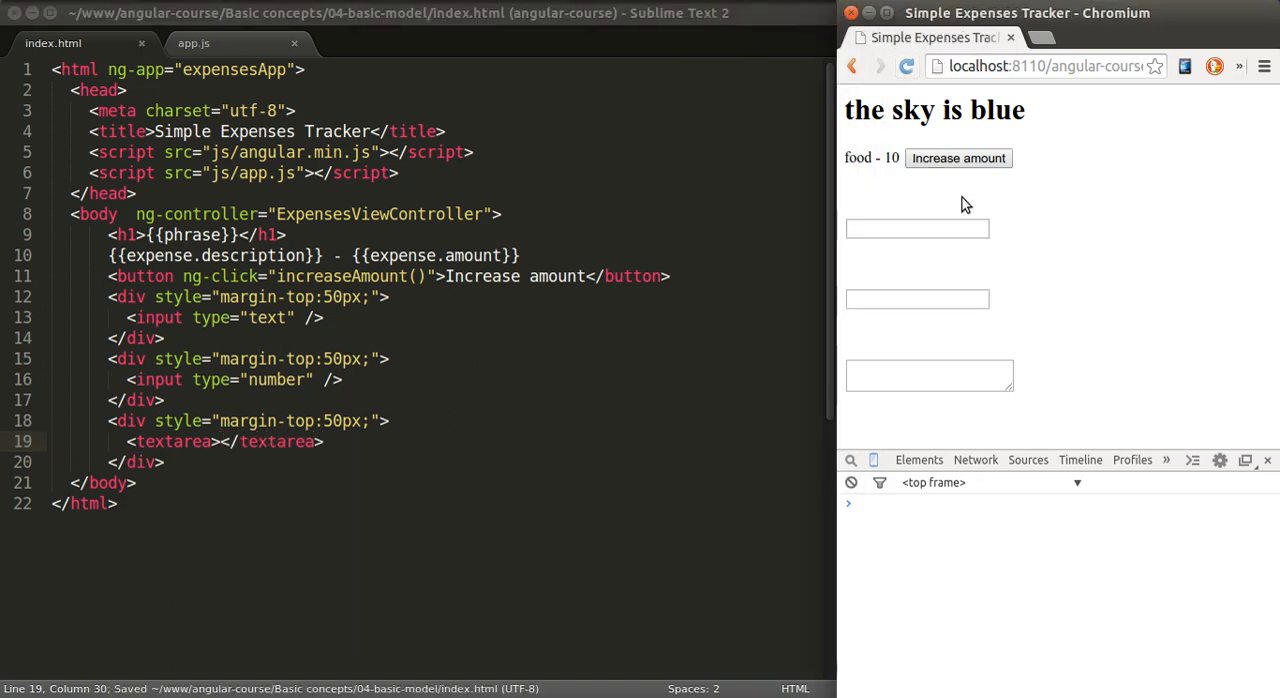
pyautogui.click(928, 376)
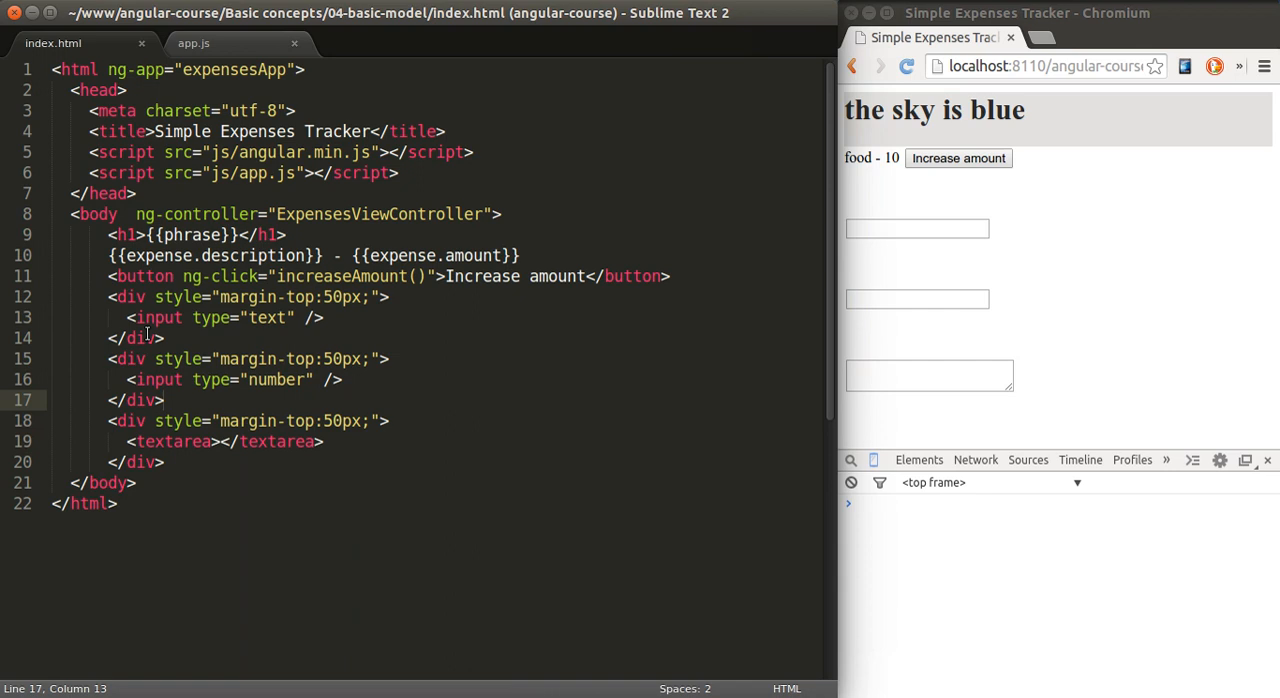
pyautogui.click(158, 338)
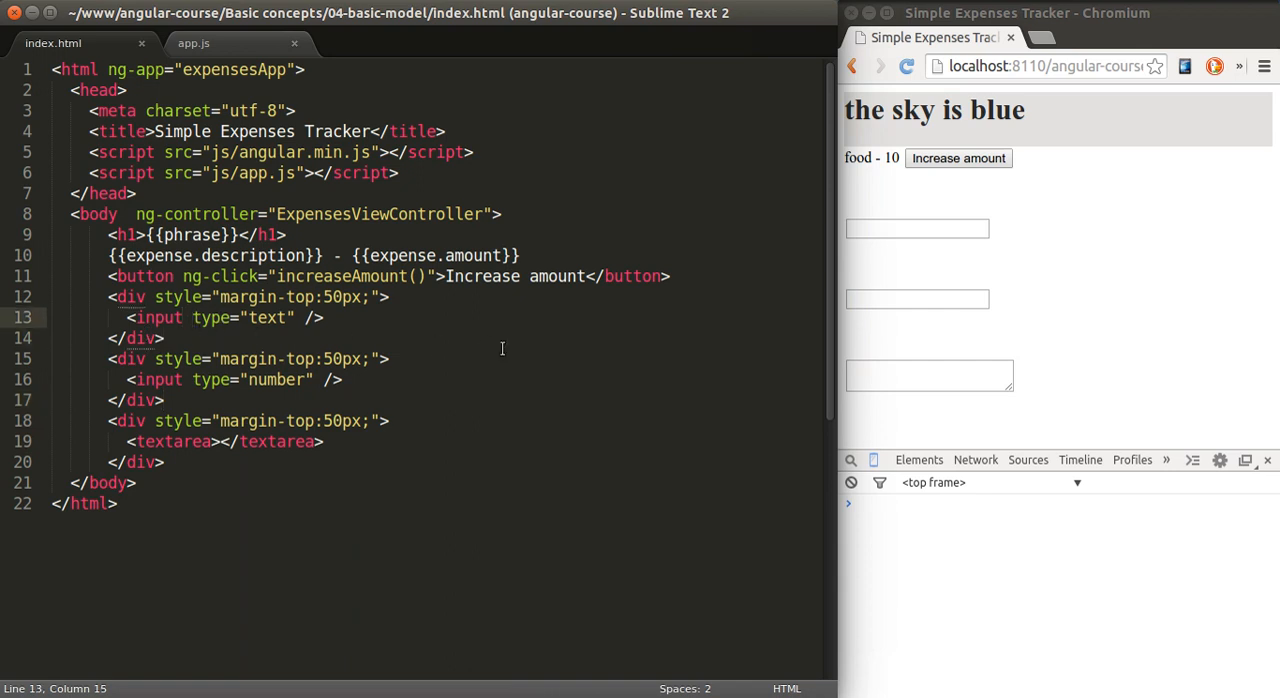
# Bind the text input to expense.description and the number input to expense.amount via ng-model.
pyautogui.write('ng-model=')
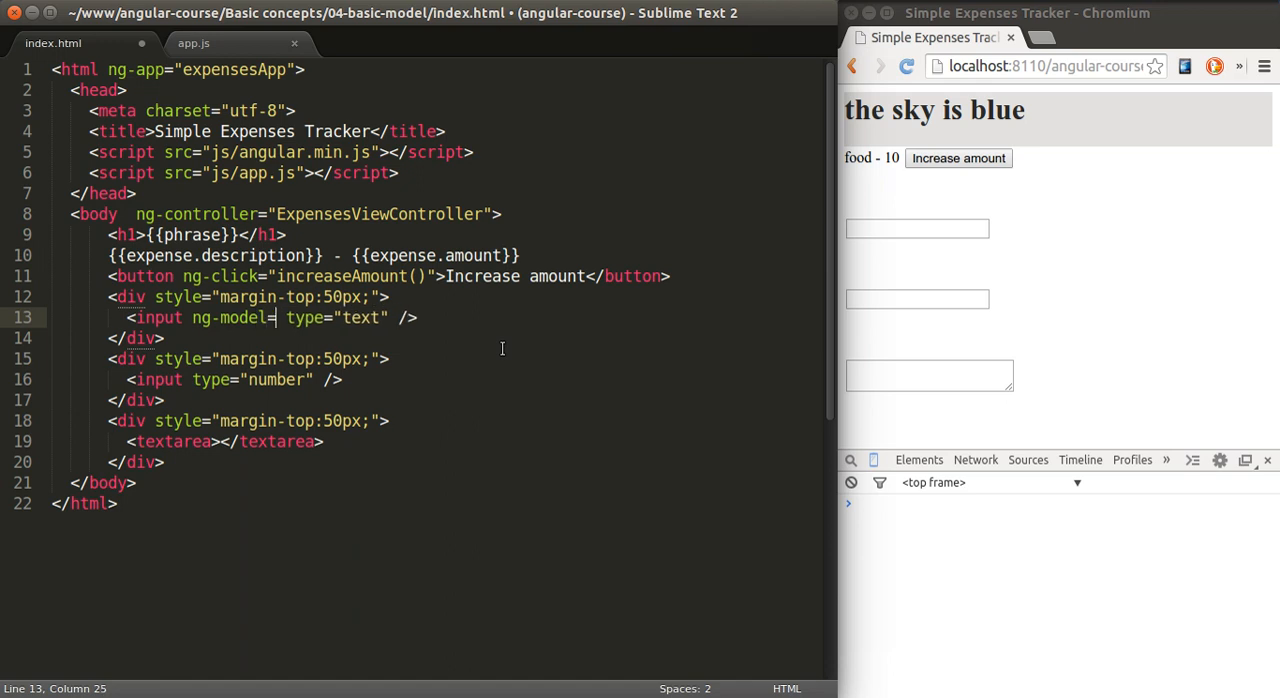
pyautogui.write('""')
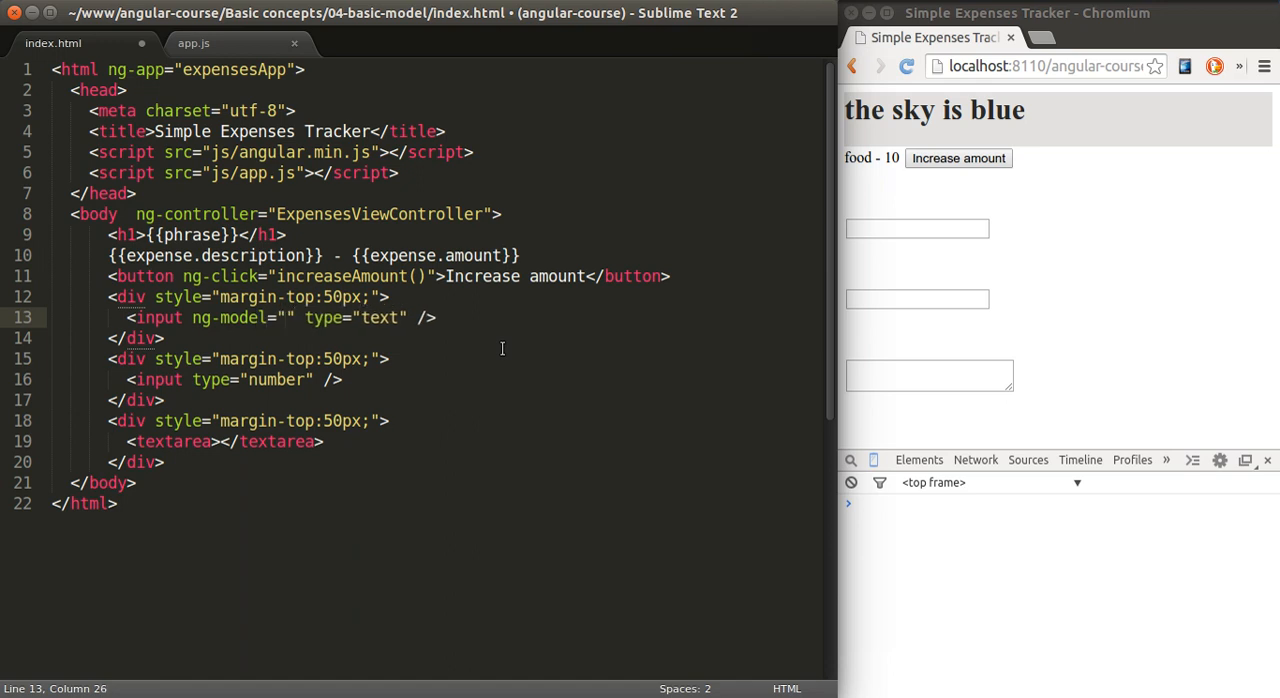
pyautogui.write('expense.descriptio')
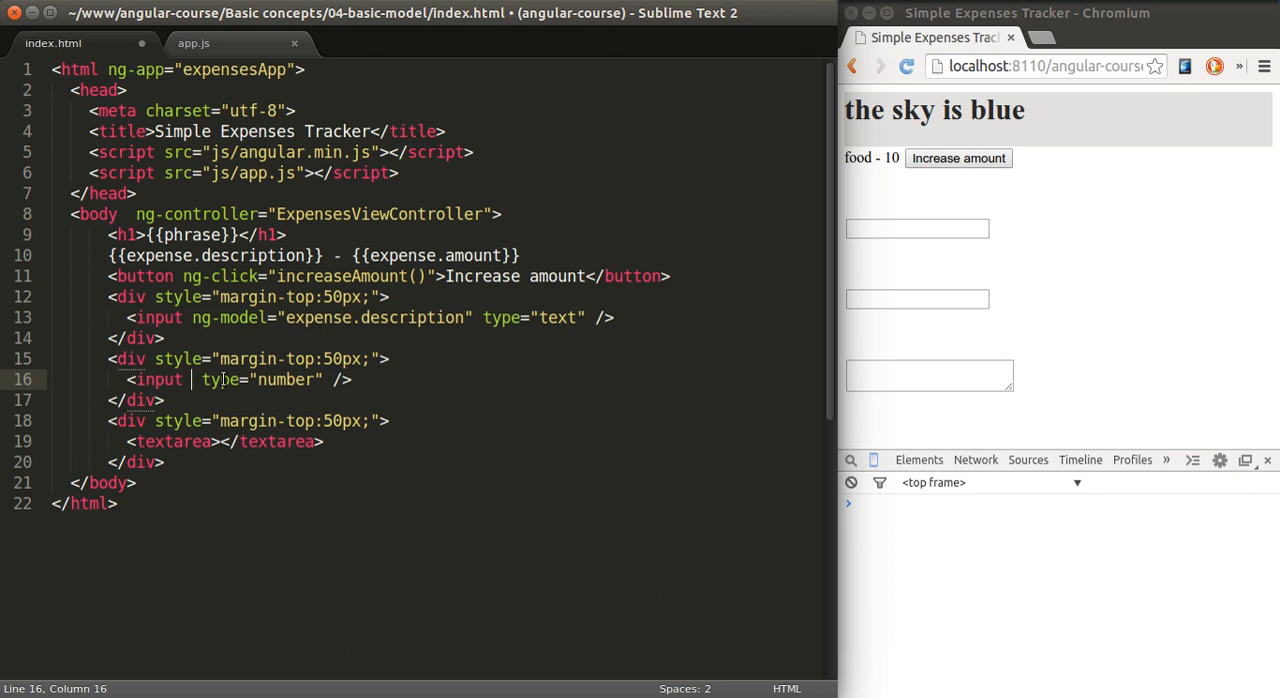
pyautogui.write('ng-model')
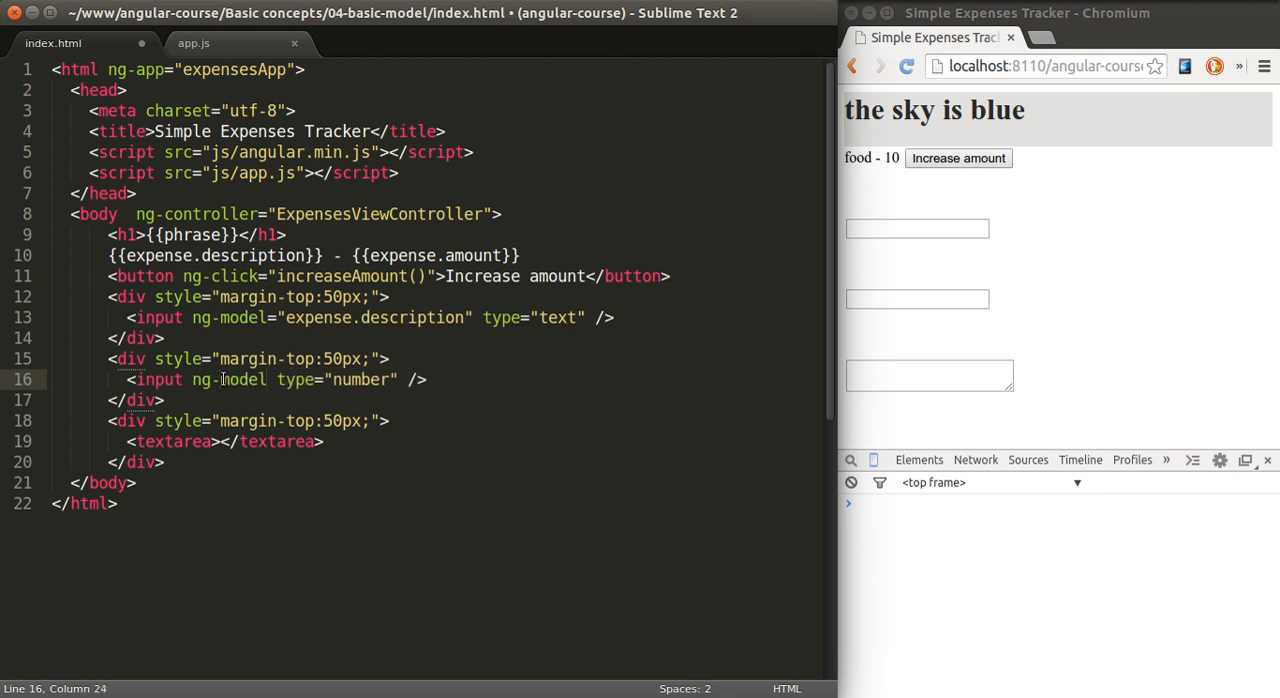
pyautogui.write('expense."')
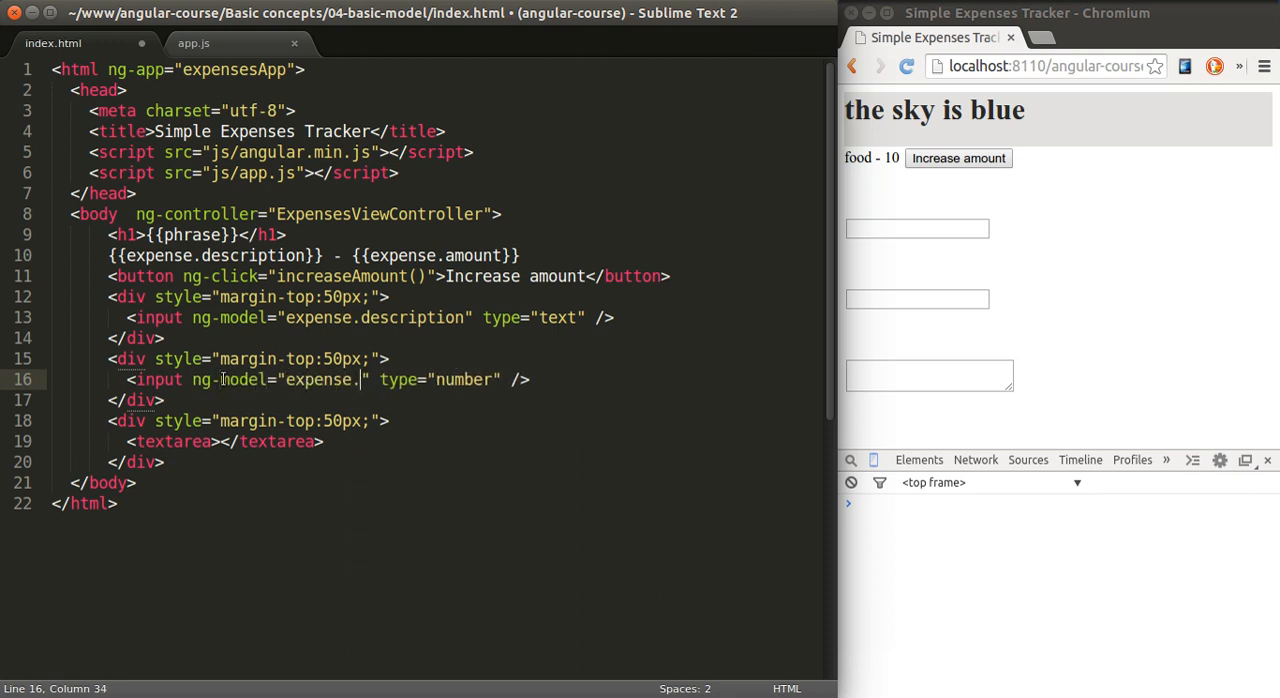
pyautogui.write('amount')
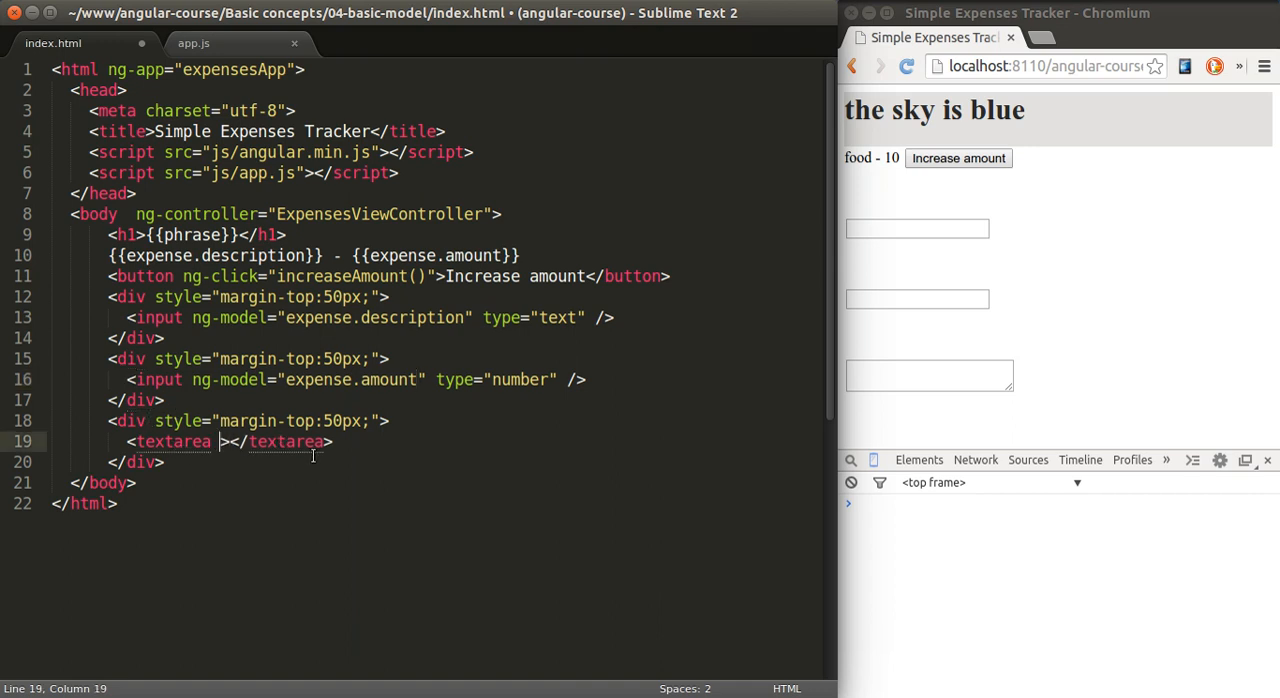
# Bind the textarea to phase via ng-model and reload the page in Chromium.
pyautogui.write('ng-model=')
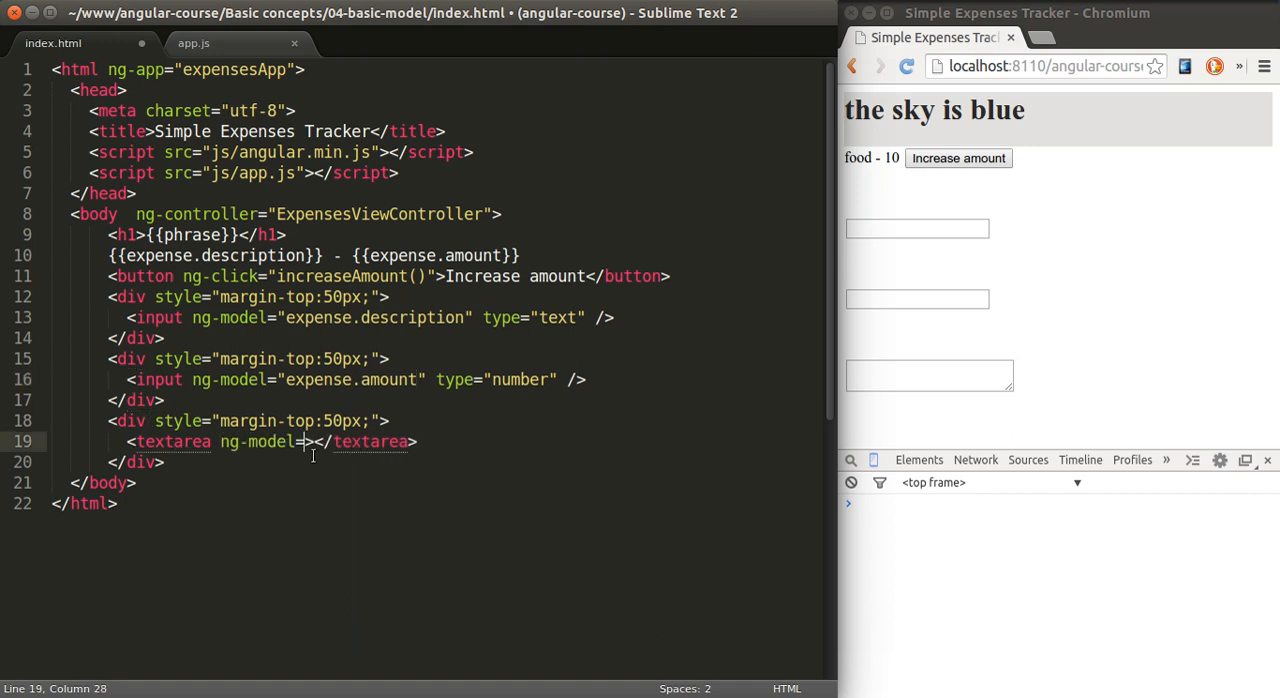
pyautogui.write('phase"')
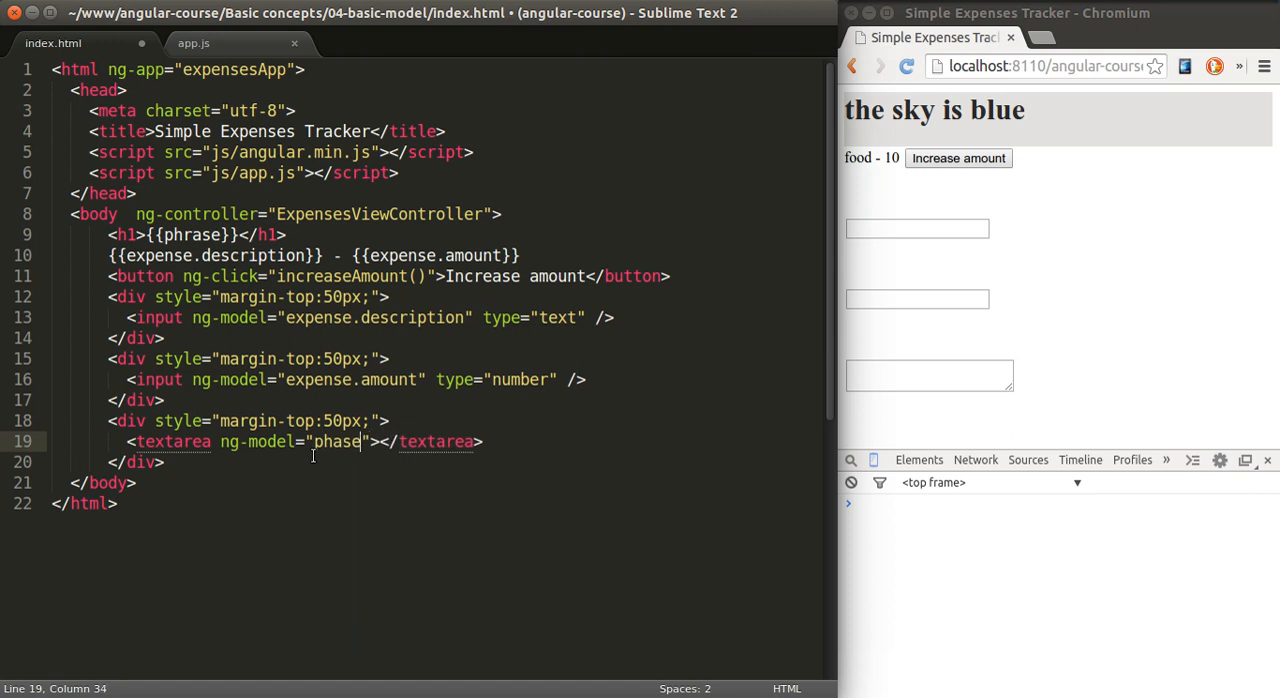
pyautogui.click(906, 66)
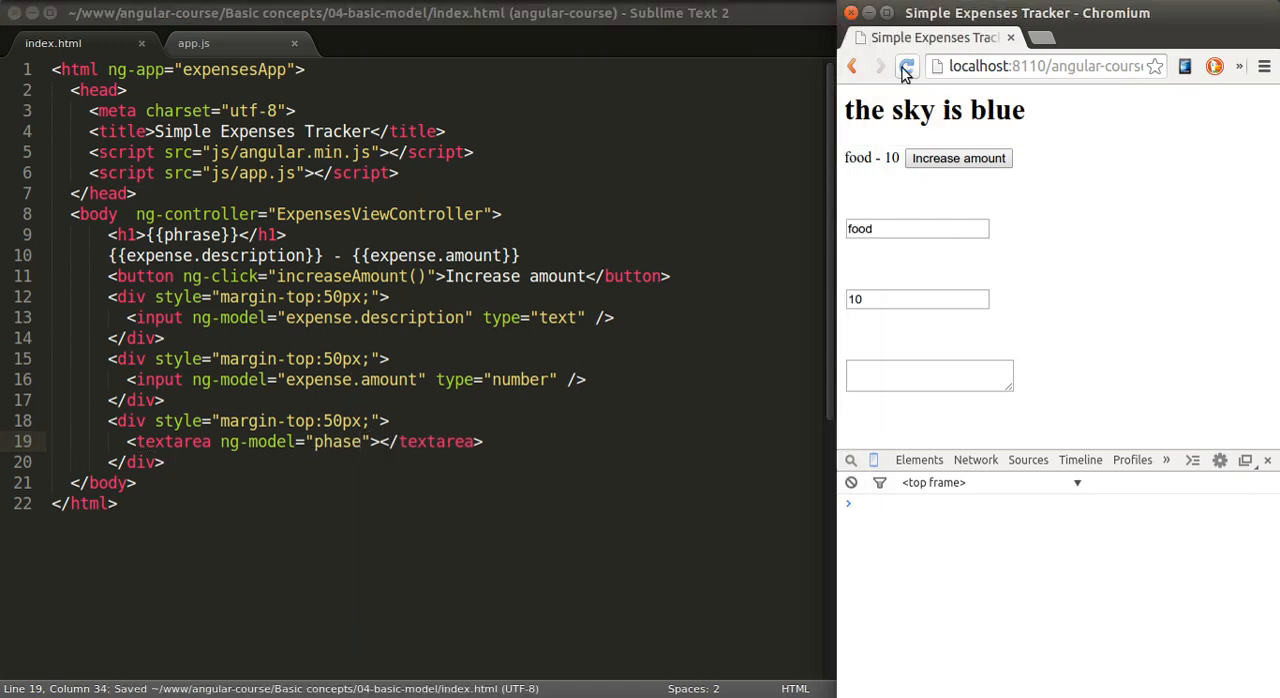
# Change the description field to comida and the amount field to 2222222, updating the expense line.
pyautogui.click(928, 376)
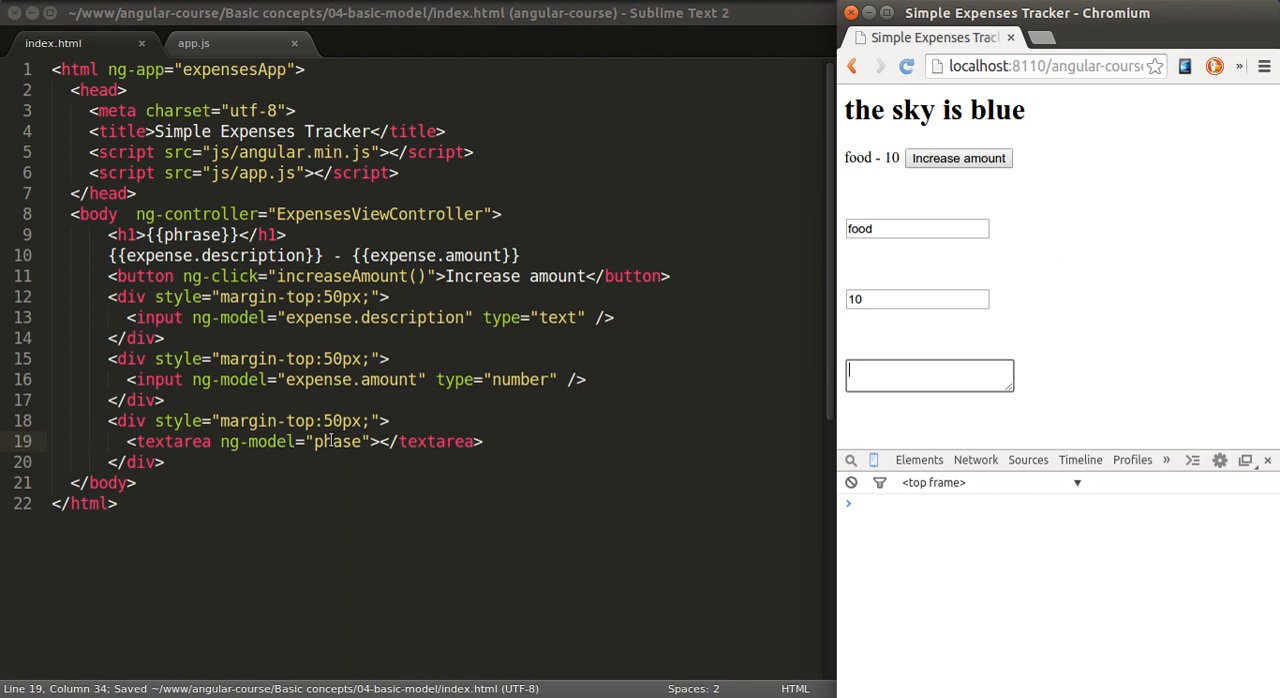
pyautogui.click(906, 66)
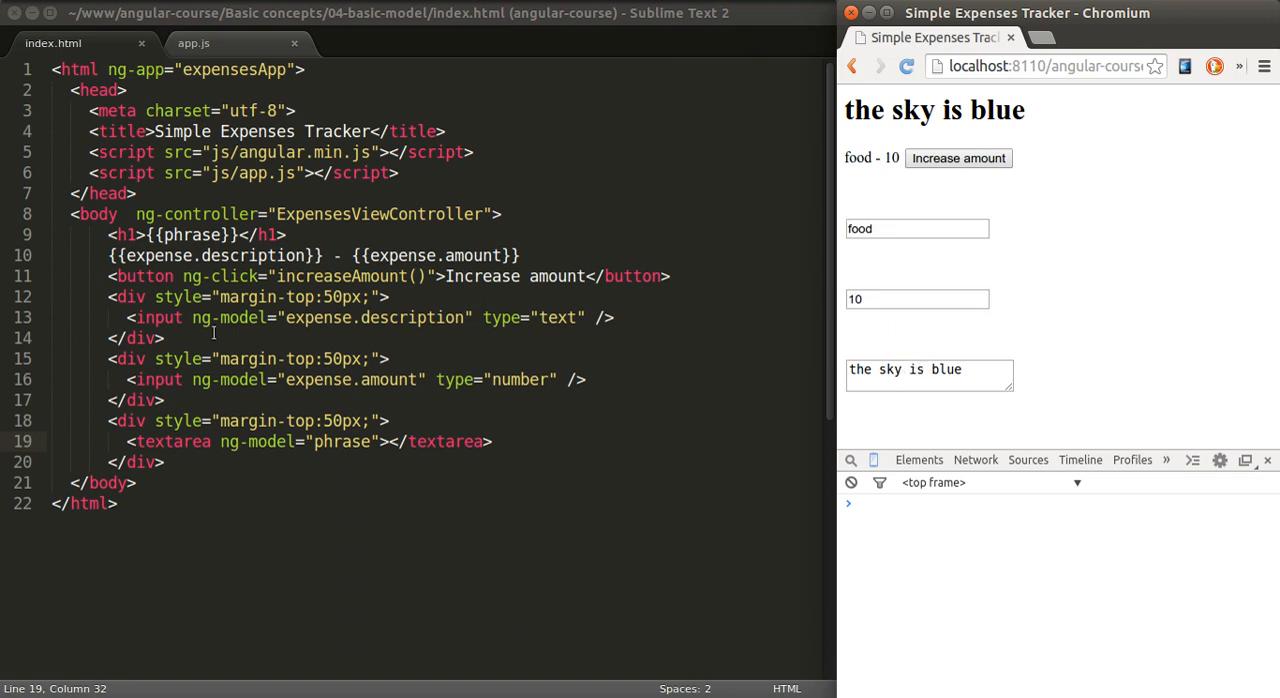
pyautogui.doubleClick(318, 316)
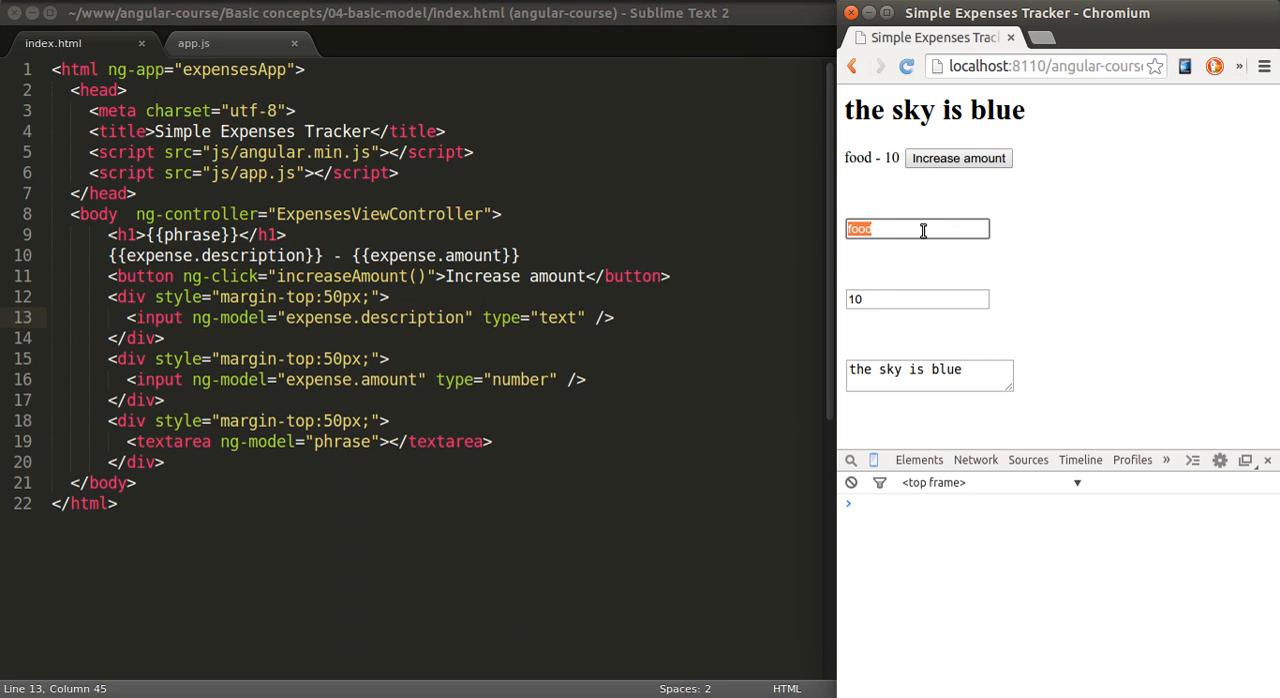
pyautogui.write('comida')
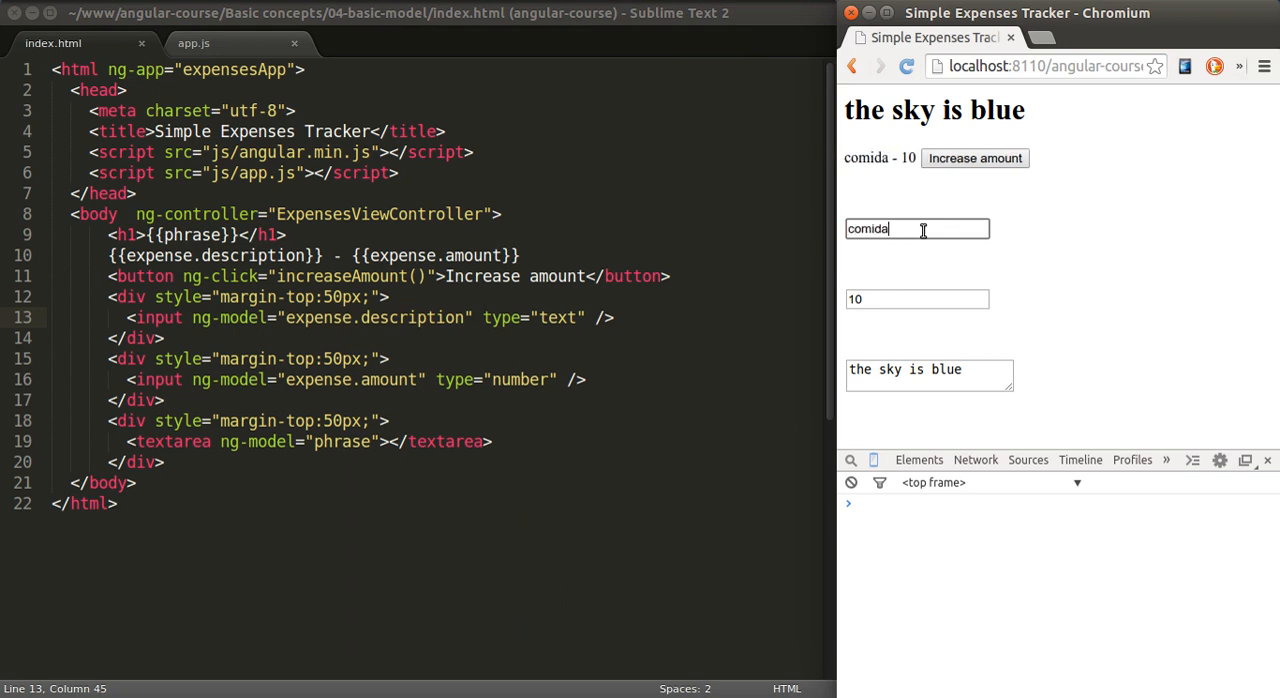
pyautogui.doubleClick(864, 158)
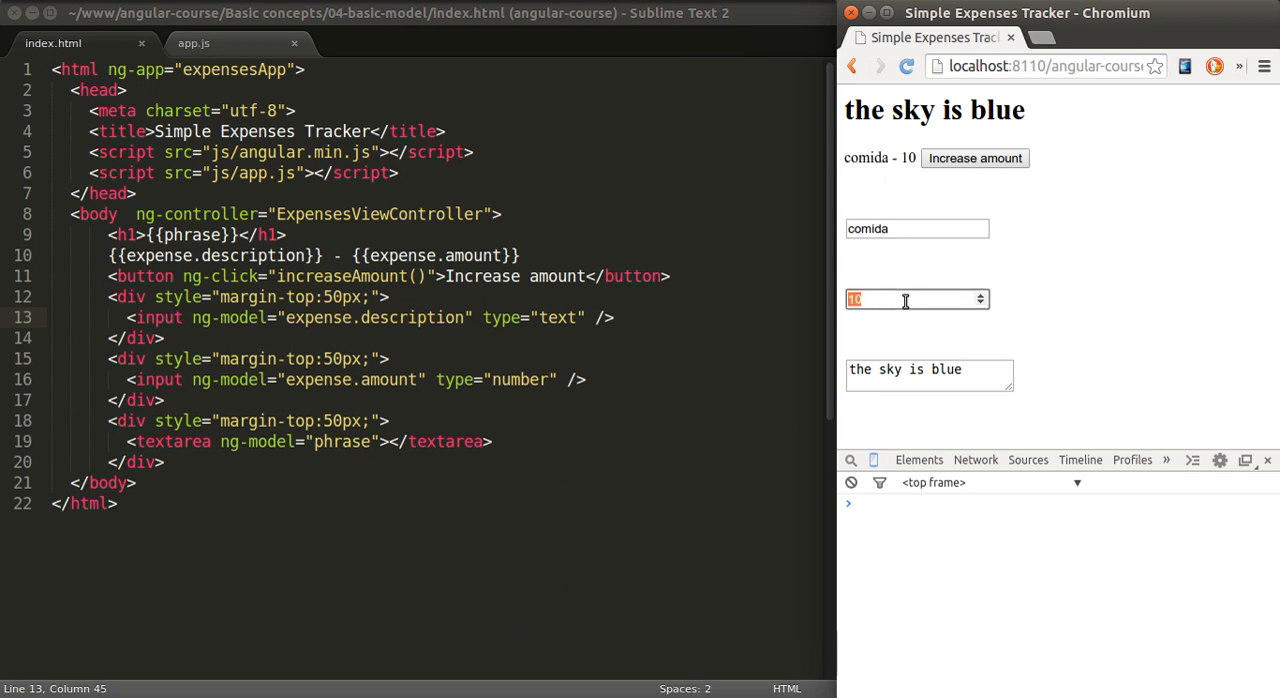
pyautogui.write('2222222')
pyautogui.click(928, 376)
pyautogui.write('asdjf aksdjf laskdjf lkasdjfl;kasjdf')
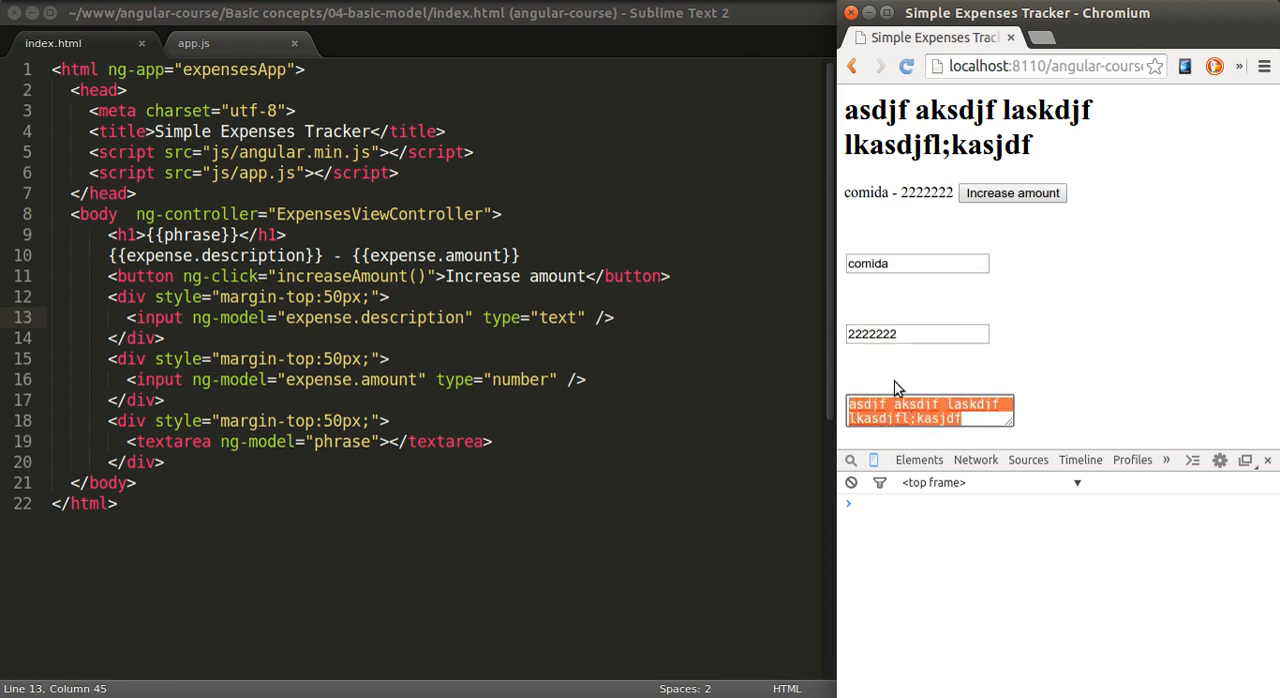
pyautogui.moveTo(792, 276)
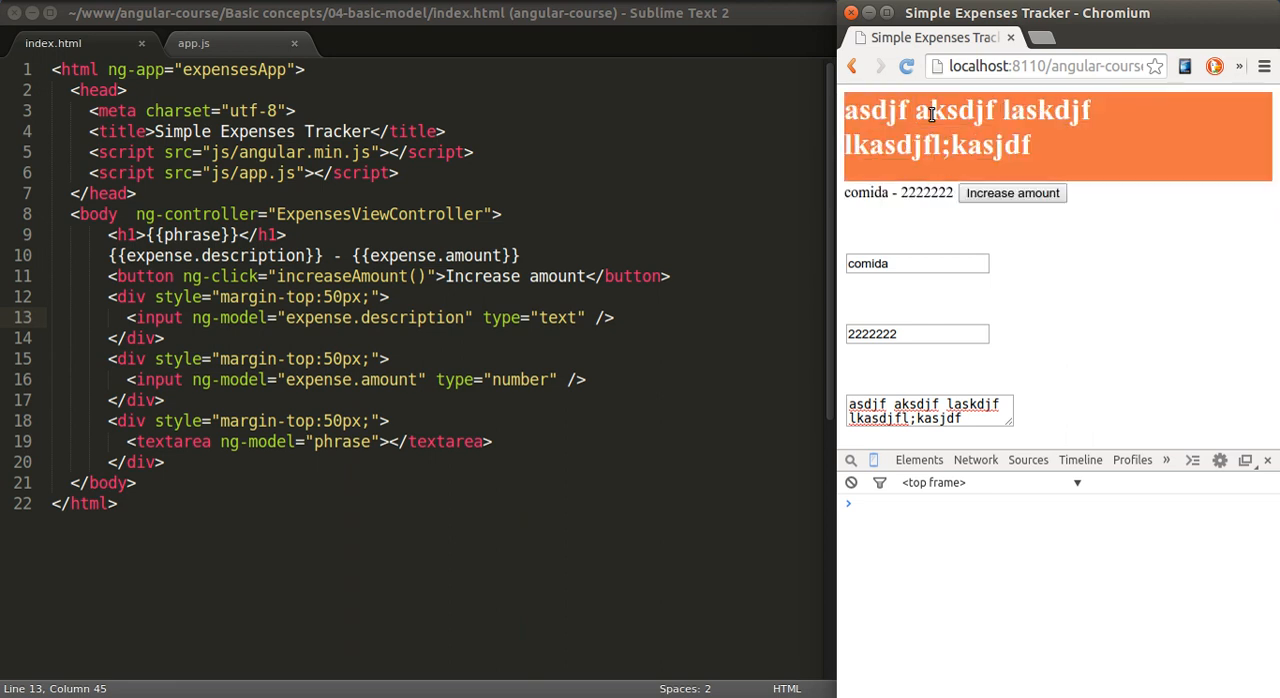
# Edit the phrase textarea with random letters so the heading mirrors it.
pyautogui.click(928, 410)
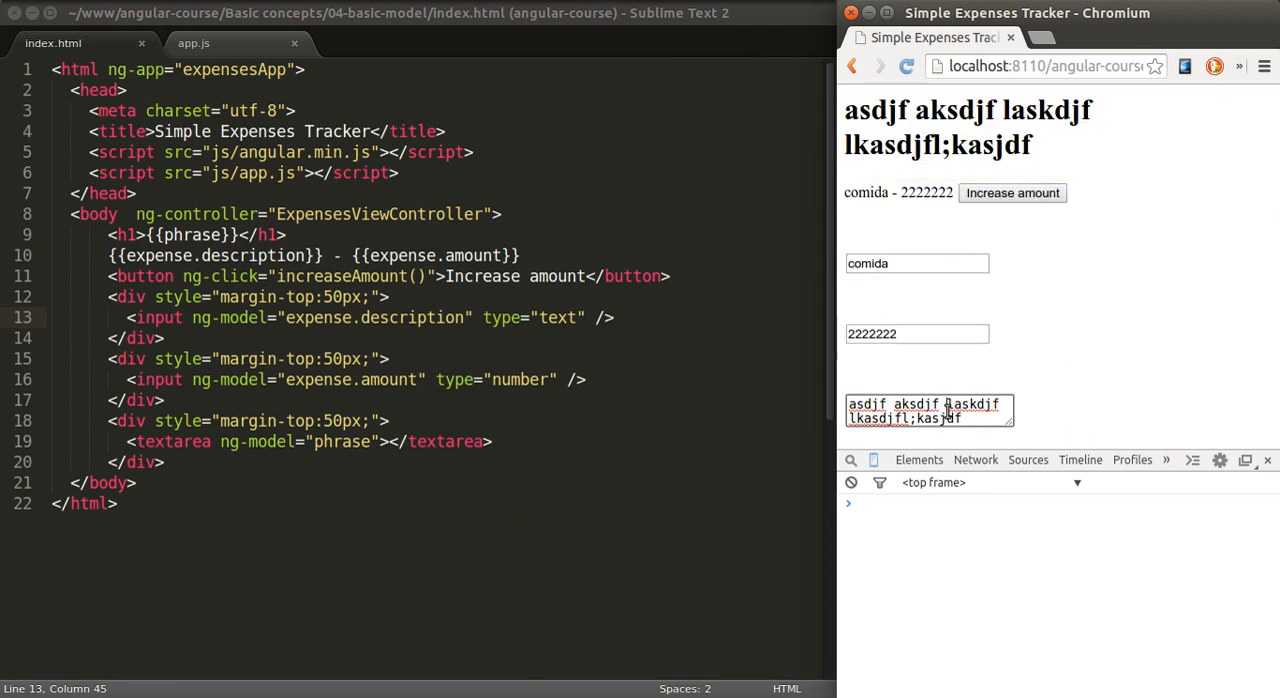
pyautogui.tripleClick(916, 332)
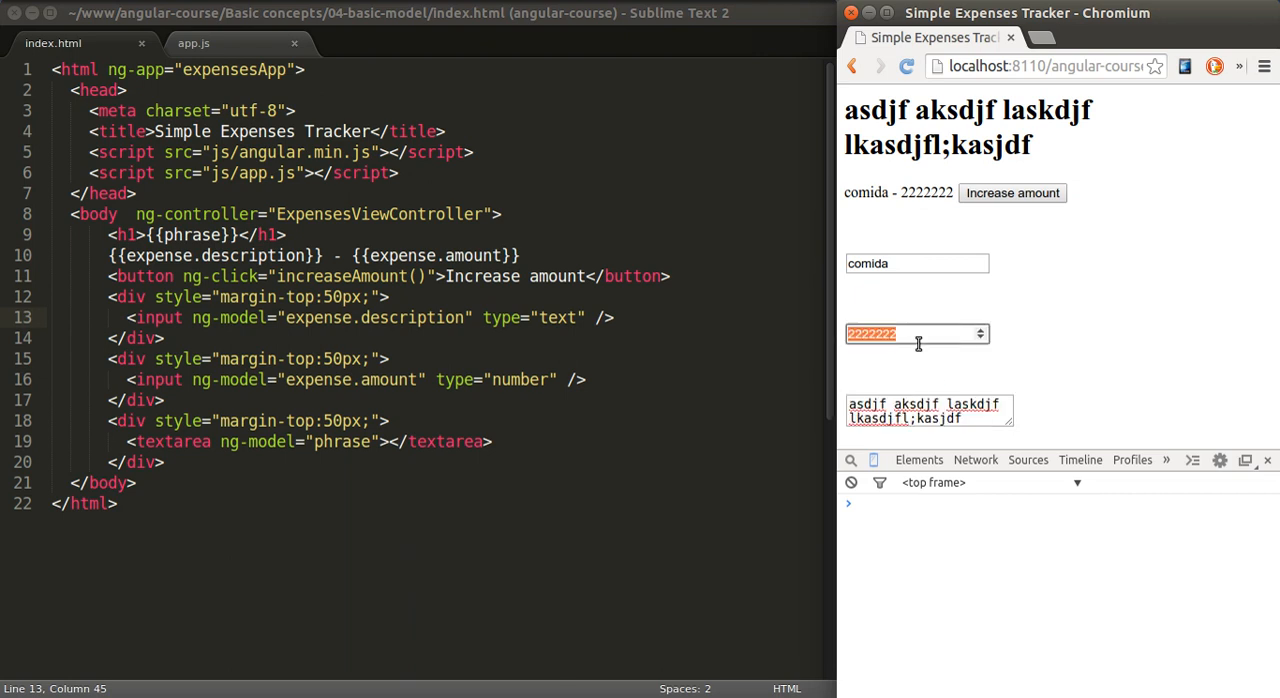
pyautogui.moveTo(956, 364)
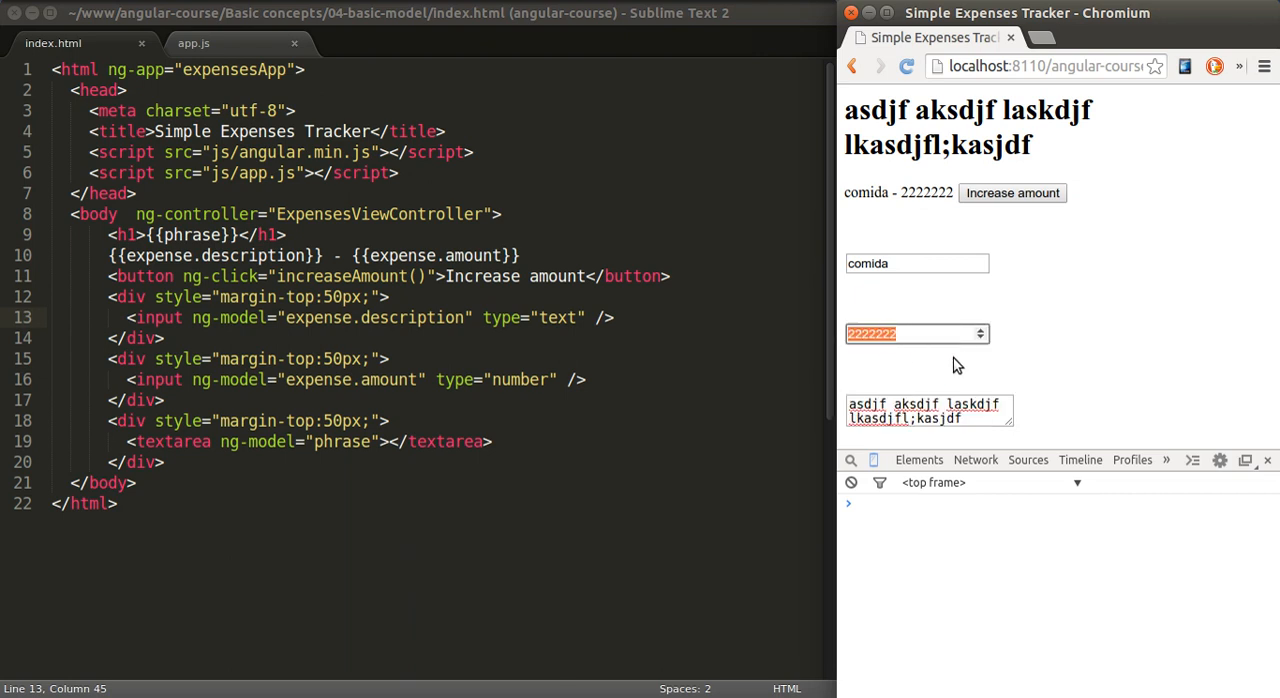
pyautogui.doubleClick(928, 412)
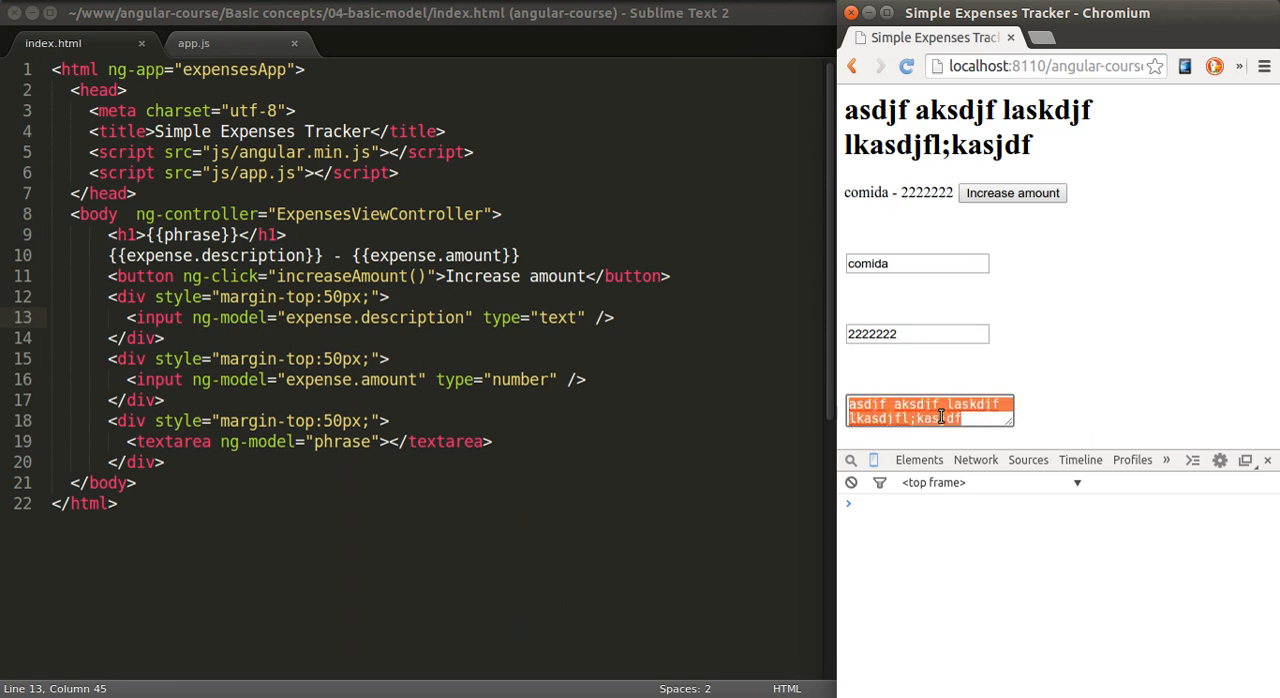